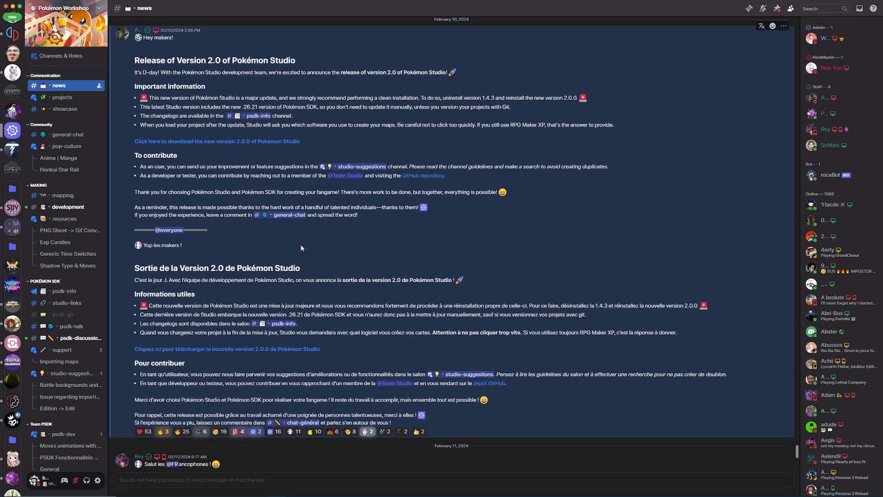
{"action": "mouse_move", "coordinate": [320, 72]}
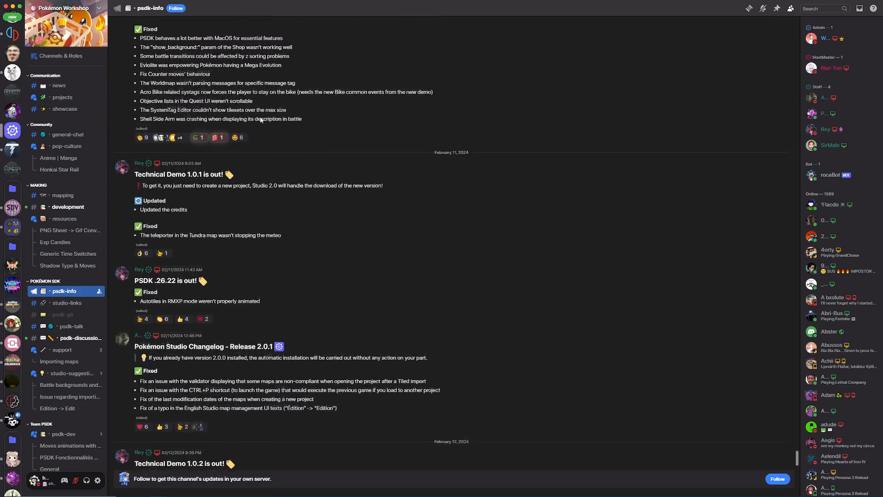
Scroll the psdk-info channel to the Pokémon Studio Changelog - Release 2.0.0 post.
{"action": "scroll", "scroll_direction": "up", "scroll_amount": 3}
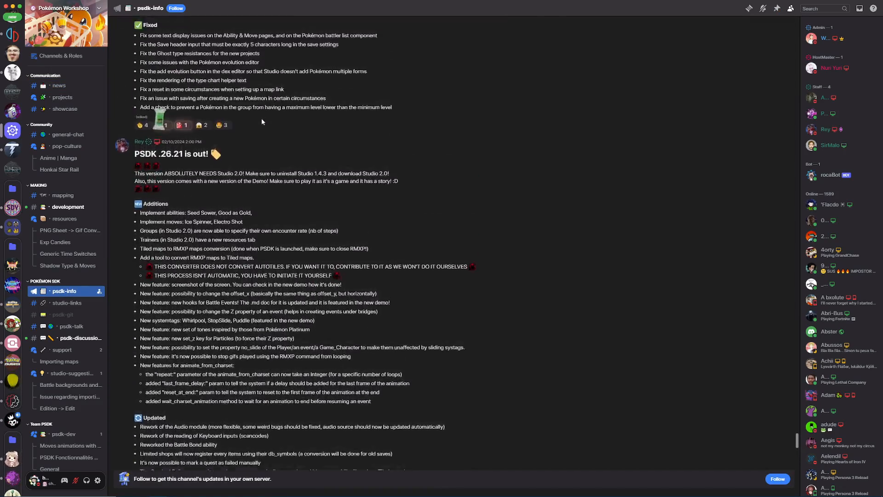
{"action": "scroll", "scroll_direction": "down", "scroll_amount": 3}
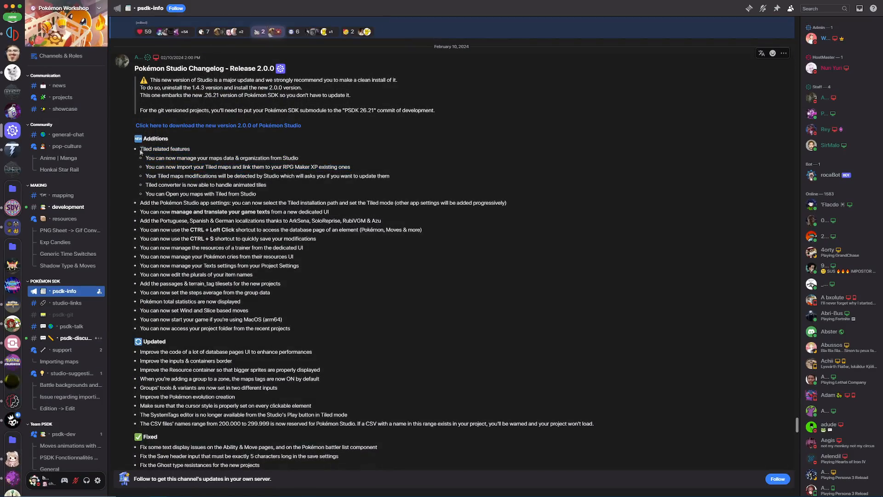
Scroll past the 2.0.0 changelog to the PSDK .26.21 is out! announcement.
{"action": "double_click", "coordinate": [165, 149]}
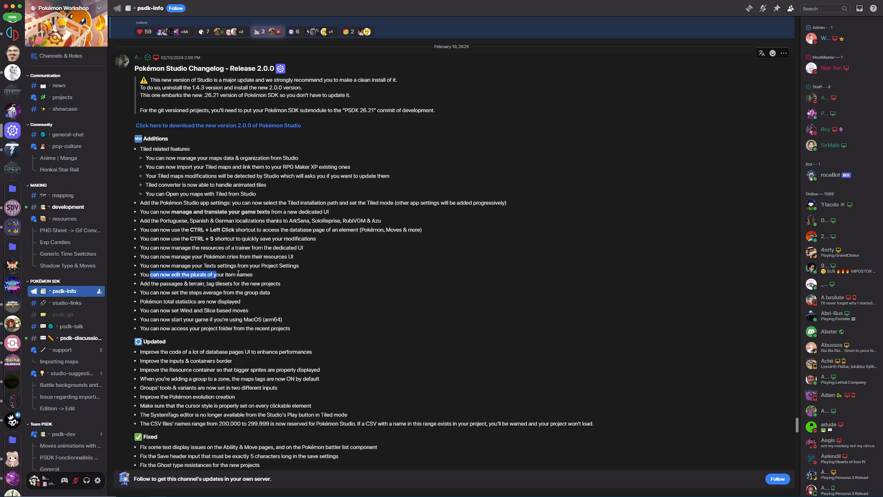
{"action": "scroll", "scroll_direction": "down", "scroll_amount": 3}
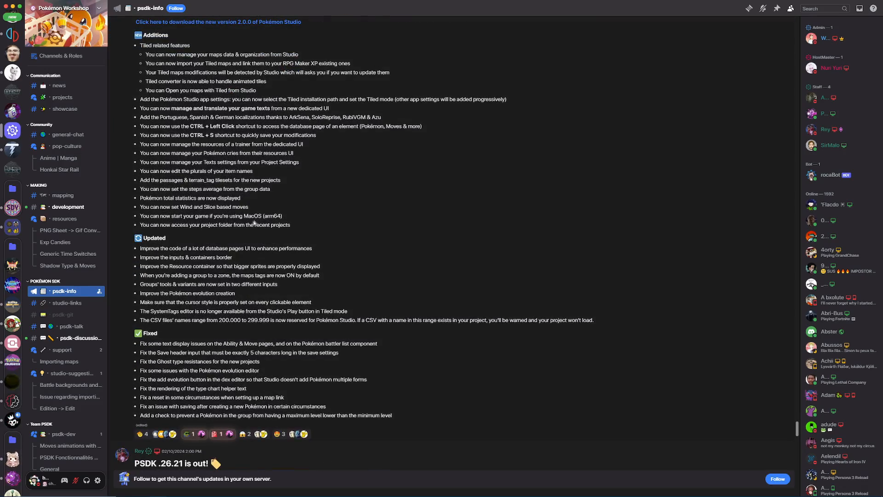
{"action": "scroll", "scroll_direction": "up", "scroll_amount": 3}
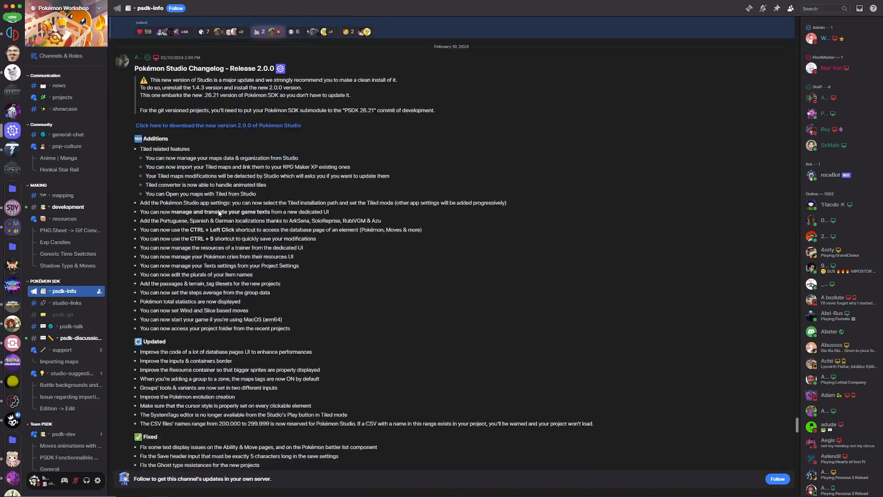
{"action": "scroll", "scroll_direction": "down", "scroll_amount": 3}
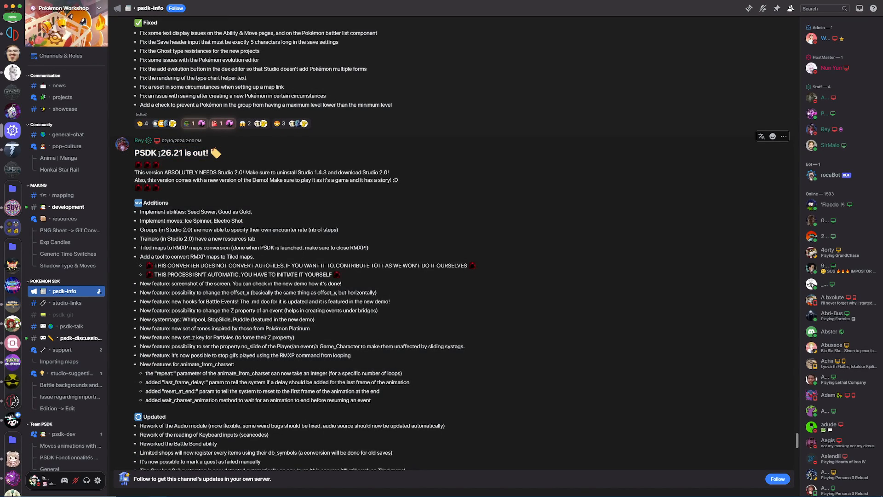
{"action": "scroll", "scroll_direction": "down", "scroll_amount": 3}
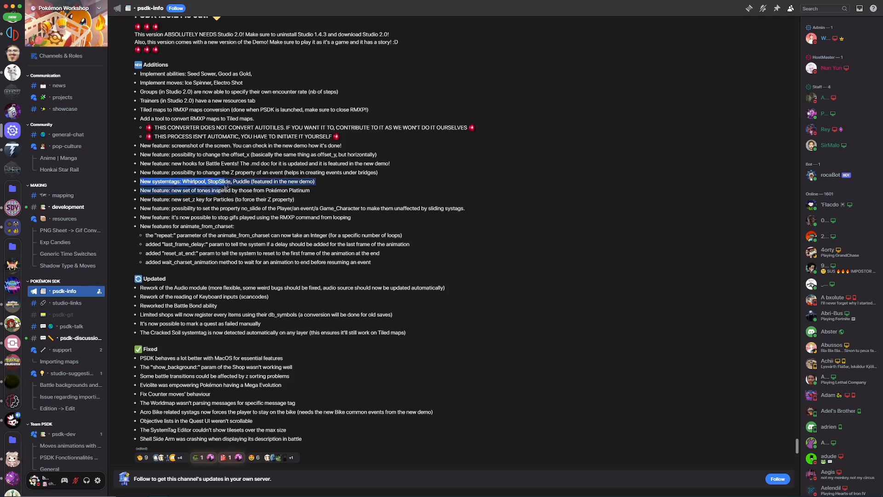
{"action": "scroll", "scroll_direction": "down", "scroll_amount": 3}
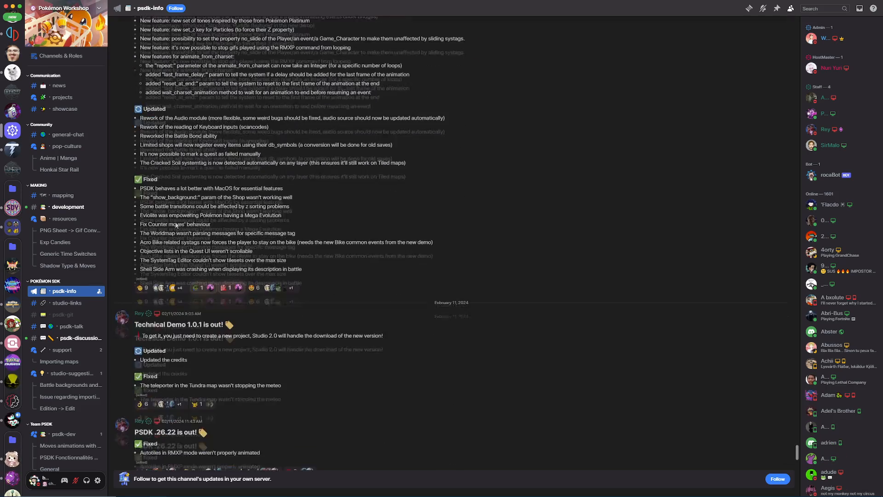
{"action": "scroll", "scroll_direction": "up", "scroll_amount": 3}
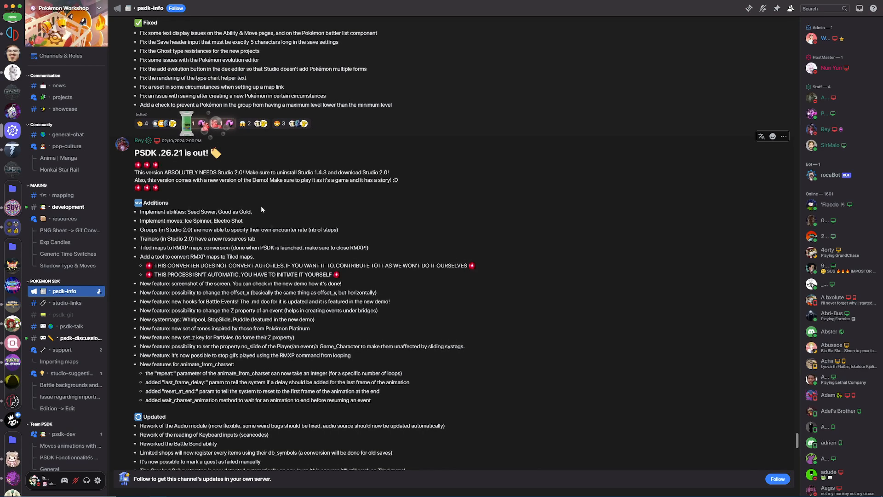
{"action": "scroll", "scroll_direction": "down", "scroll_amount": 3}
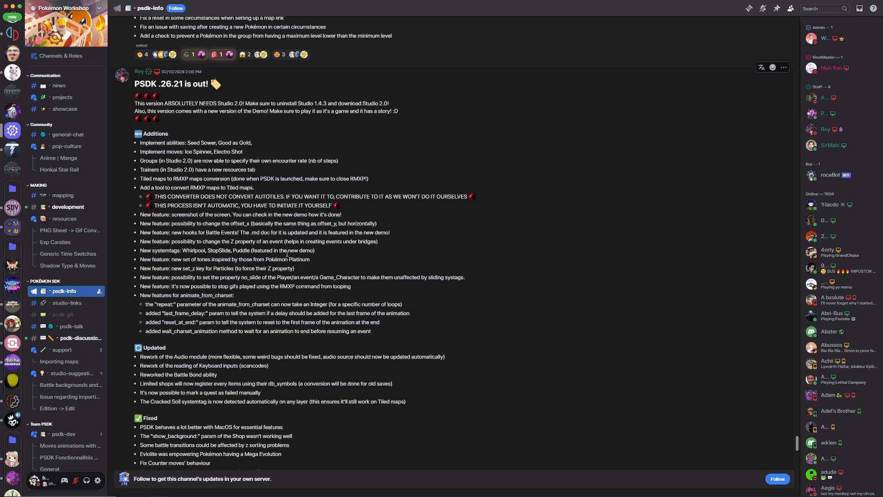
{"action": "mouse_move", "coordinate": [467, 294]}
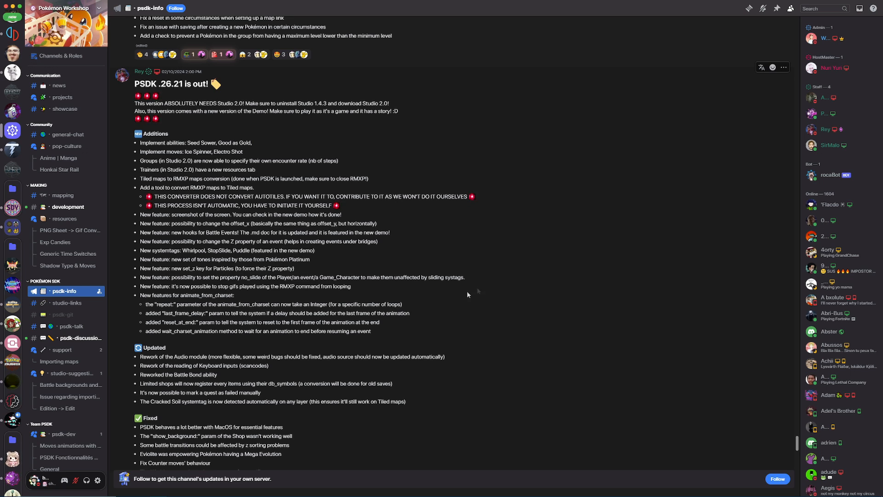
Scroll down through Technical Demo 1.0.1, PSDK .26.22 and Release 2.0.1 to the Technical Demo 1.0.2 post.
{"action": "scroll", "scroll_direction": "down", "scroll_amount": 3}
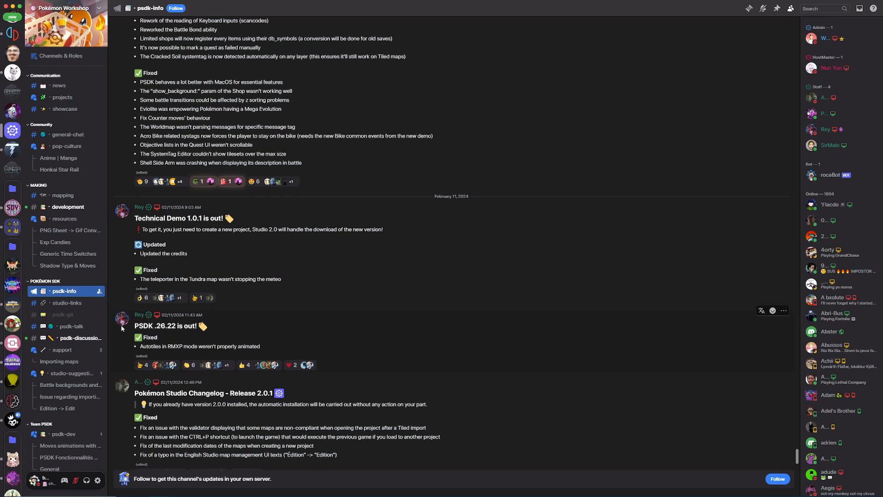
{"action": "scroll", "scroll_direction": "down", "scroll_amount": 3}
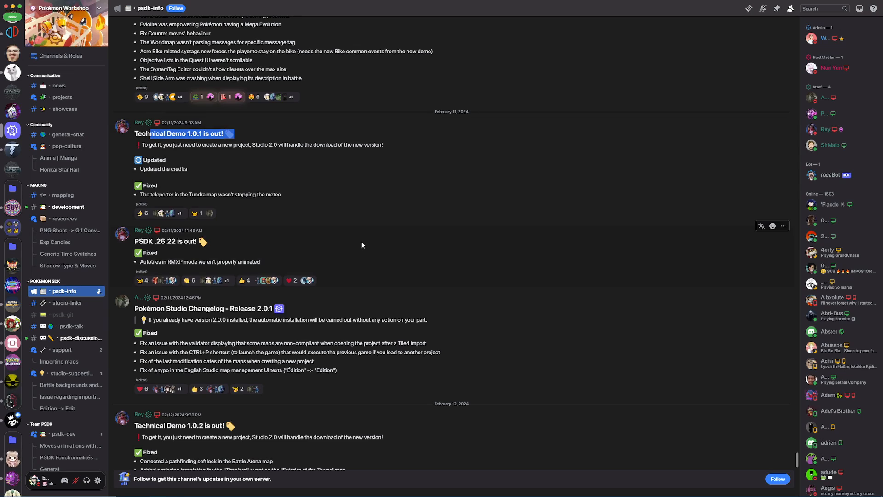
{"action": "scroll", "scroll_direction": "down", "scroll_amount": 3}
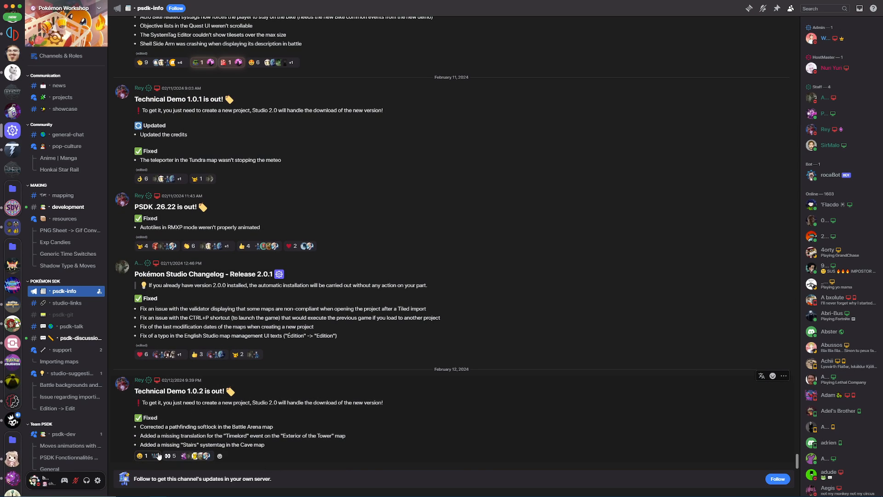
{"action": "mouse_move", "coordinate": [252, 348]}
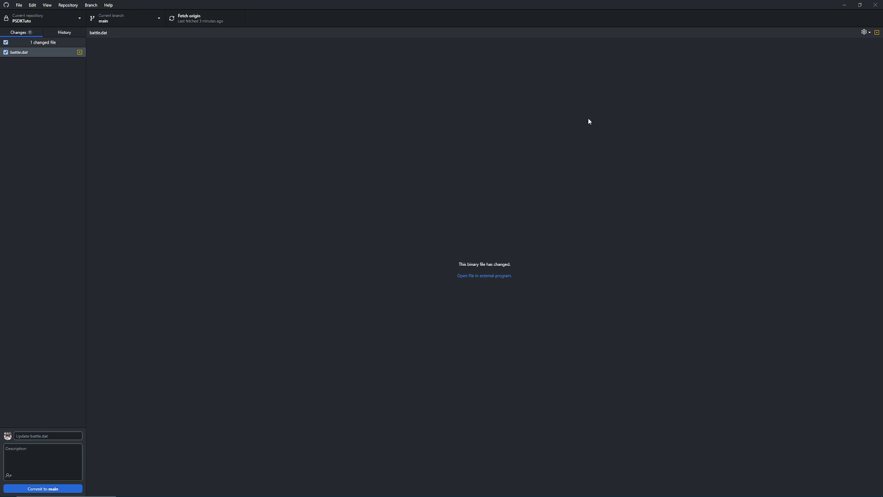
{"action": "mouse_move", "coordinate": [578, 118]}
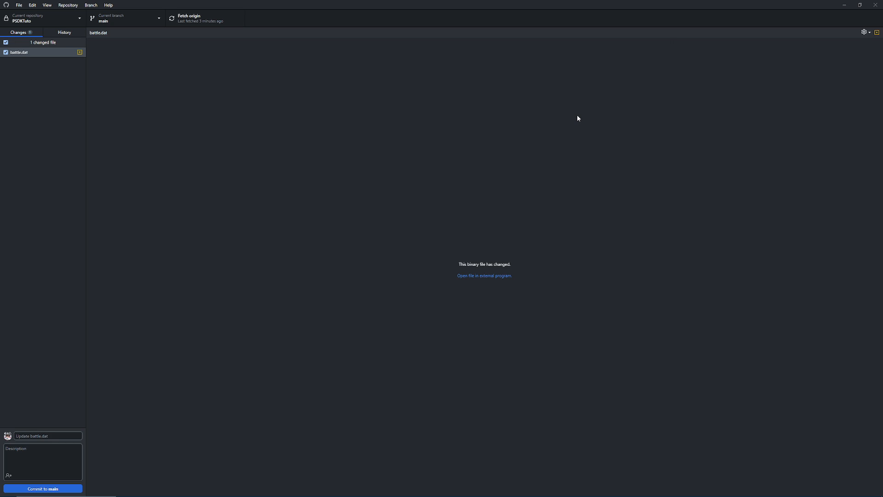
{"action": "mouse_move", "coordinate": [436, 117]}
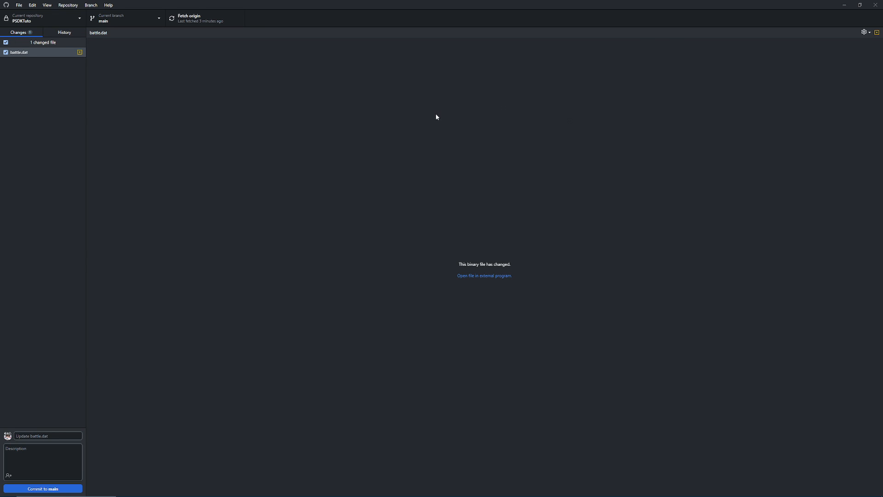
Start the commit summary 'push before migration' for the changed battle.dat file.
{"action": "left_click", "coordinate": [45, 435]}
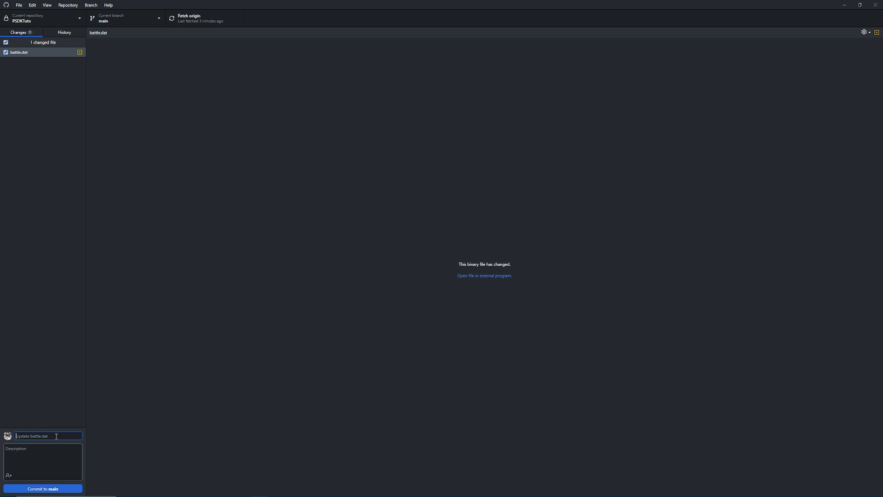
{"action": "mouse_move", "coordinate": [349, 404]}
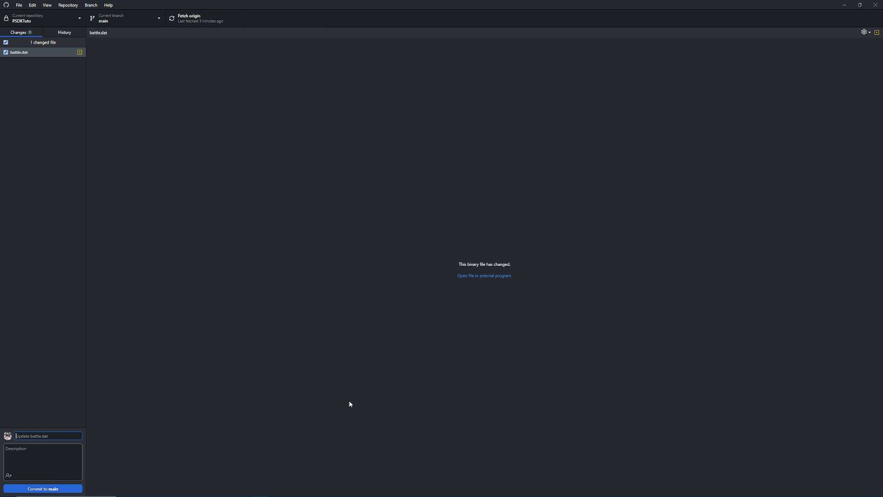
{"action": "mouse_move", "coordinate": [137, 345]}
{"action": "type", "text": "push before migration"}
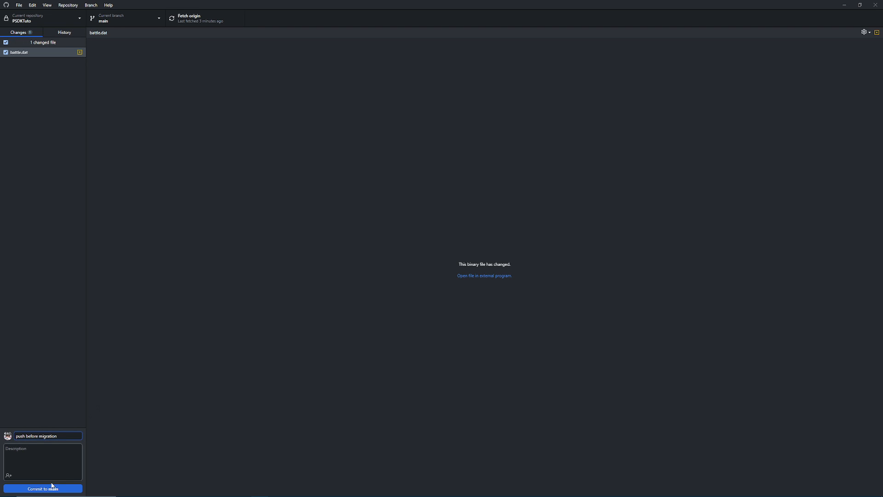
{"action": "left_click", "coordinate": [42, 488]}
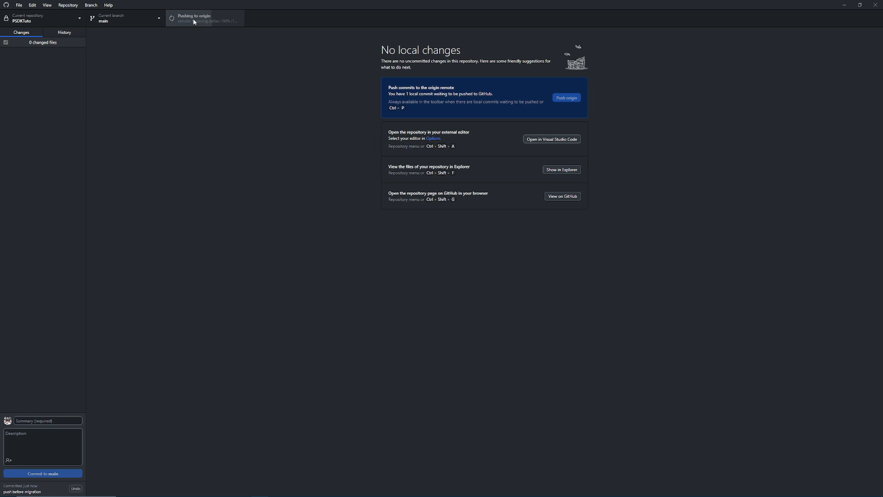
{"action": "left_click", "coordinate": [63, 32]}
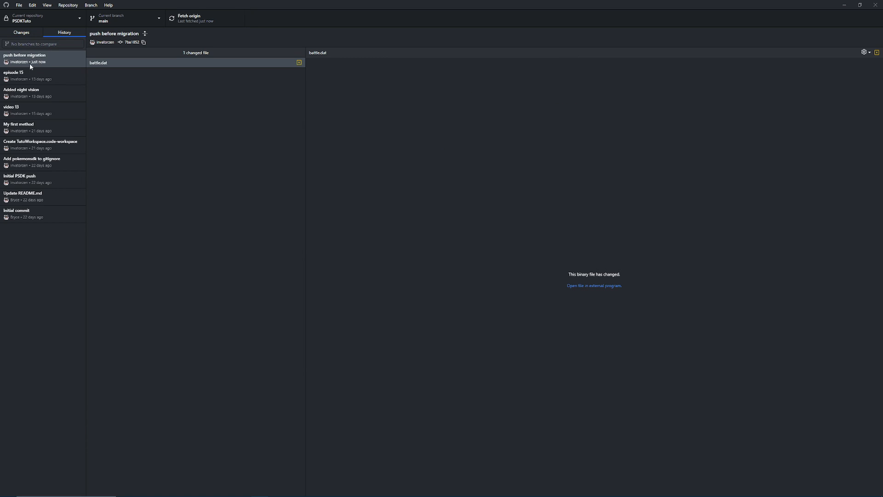
{"action": "mouse_move", "coordinate": [37, 59]}
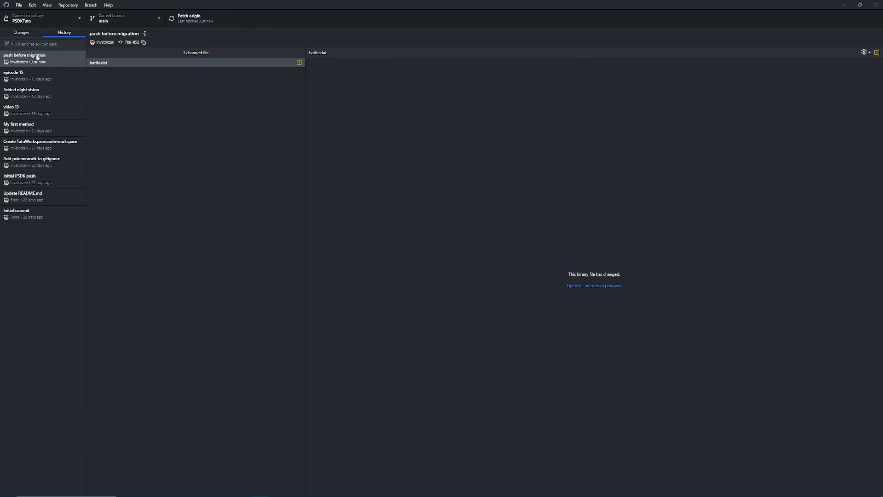
{"action": "left_click", "coordinate": [21, 32]}
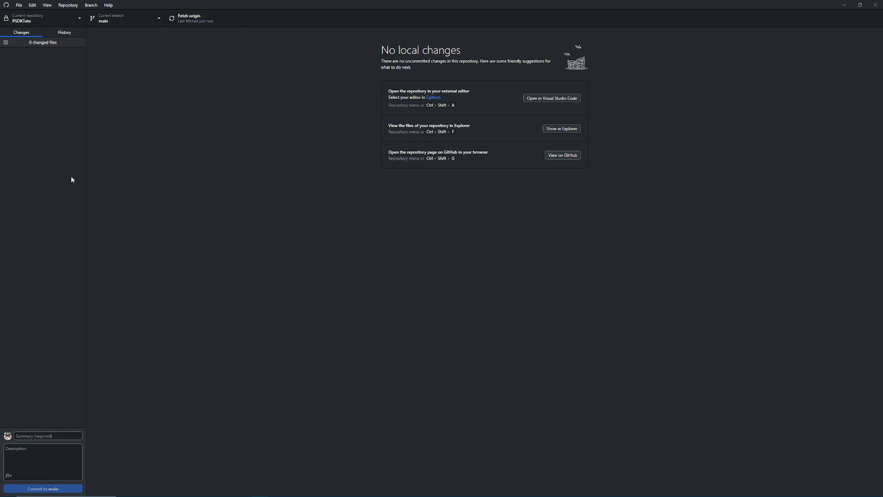
{"action": "mouse_move", "coordinate": [62, 77]}
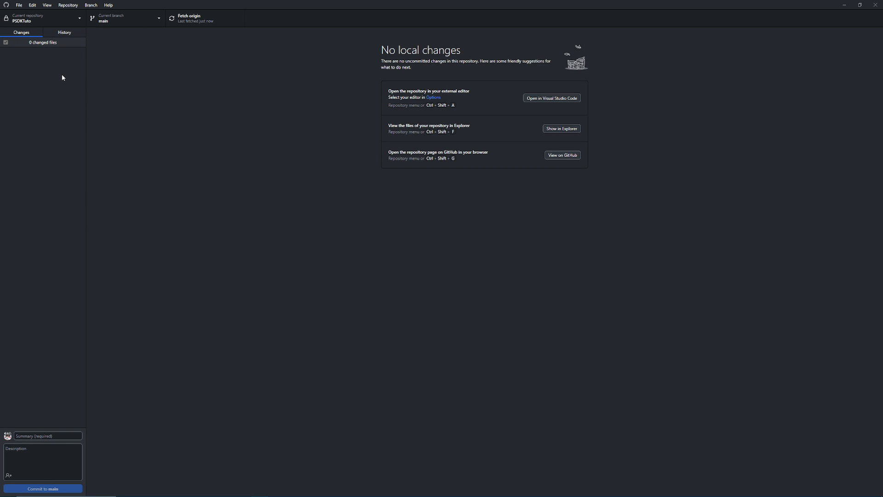
{"action": "mouse_move", "coordinate": [260, 185]}
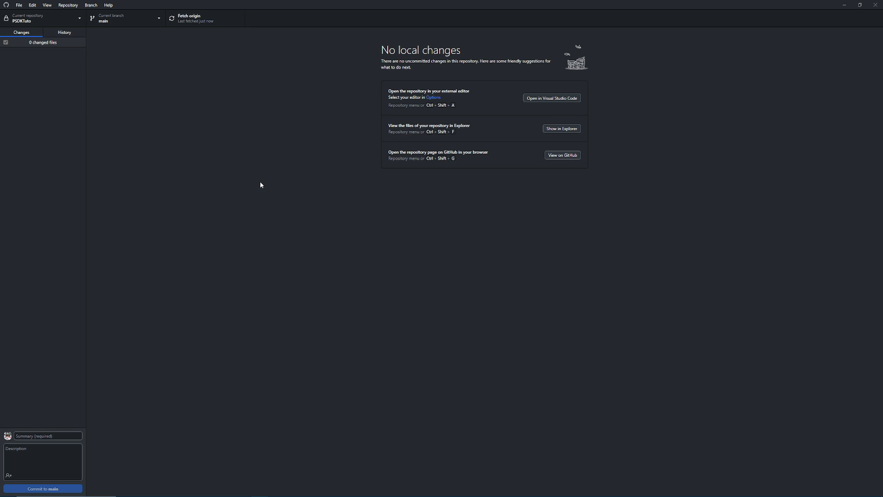
{"action": "mouse_move", "coordinate": [254, 185]}
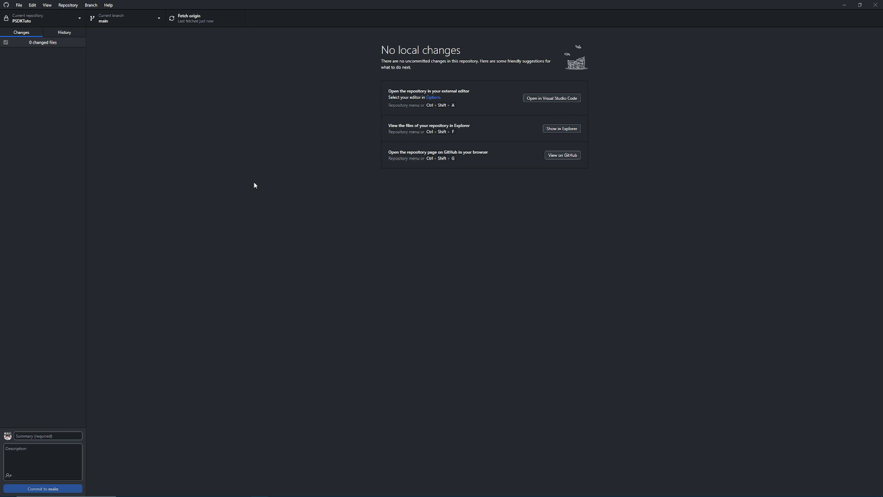
{"action": "mouse_move", "coordinate": [250, 180]}
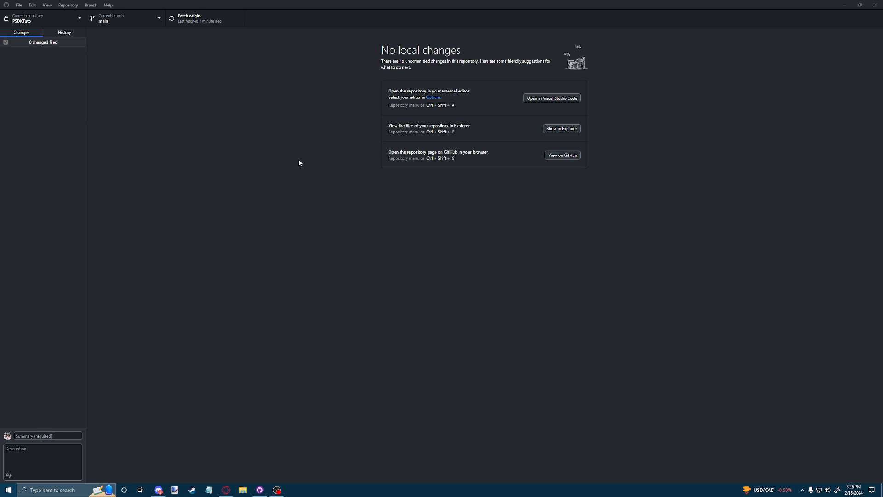
Search the Start menu for 'pokemon stud' to find Pokémon Studio 1.4.3.
{"action": "type", "text": "pokemon st"}
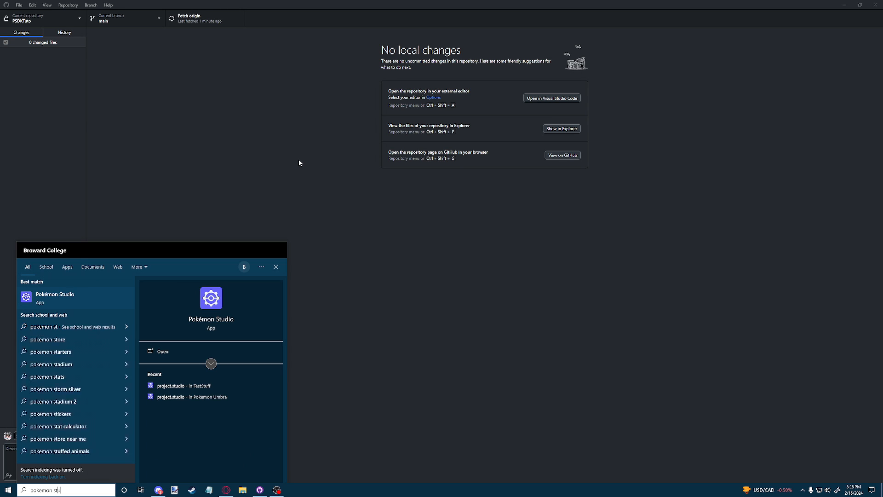
{"action": "type", "text": "ud"}
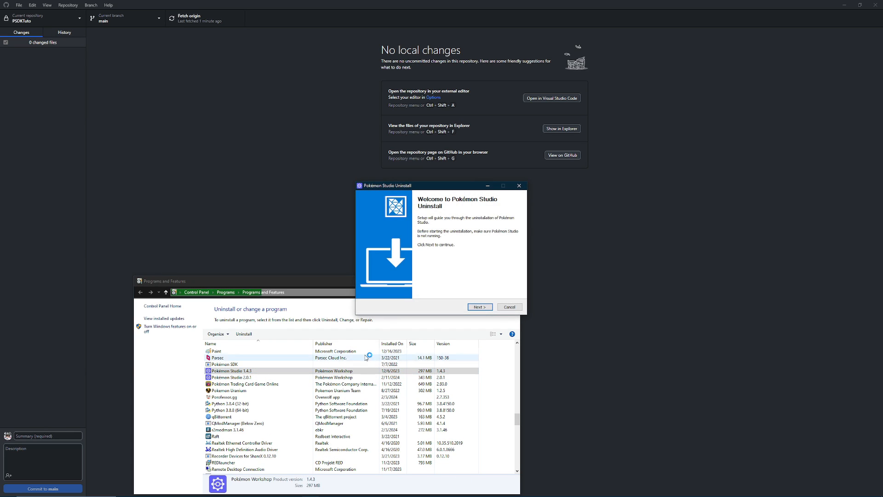
Complete the Pokémon Studio 1.4.3 uninstall wizard and close Programs and Features.
{"action": "left_click", "coordinate": [479, 306]}
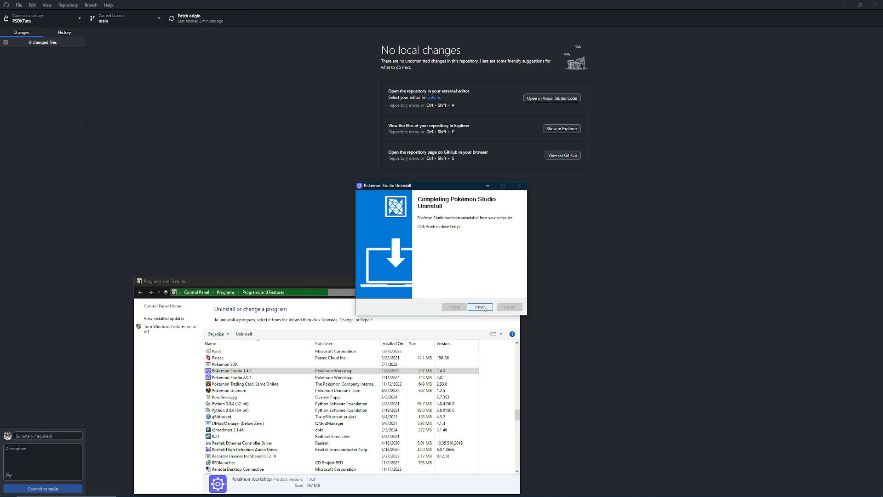
{"action": "left_click", "coordinate": [480, 307]}
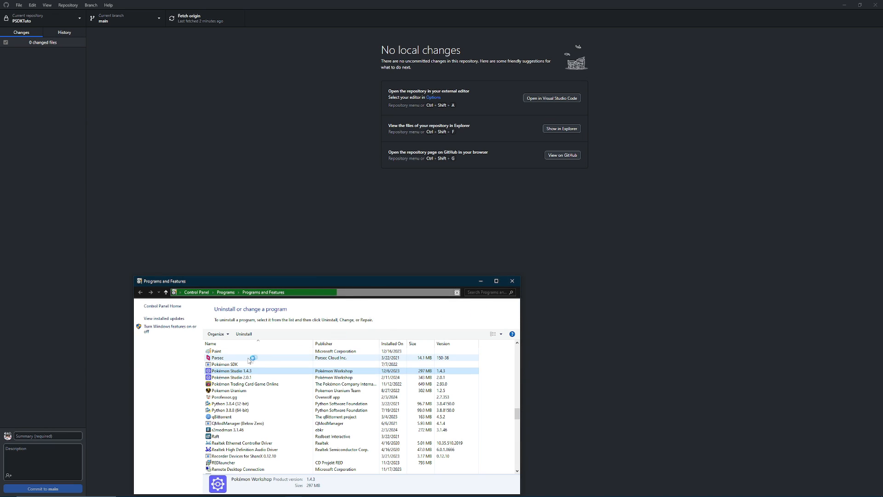
{"action": "left_click", "coordinate": [231, 377]}
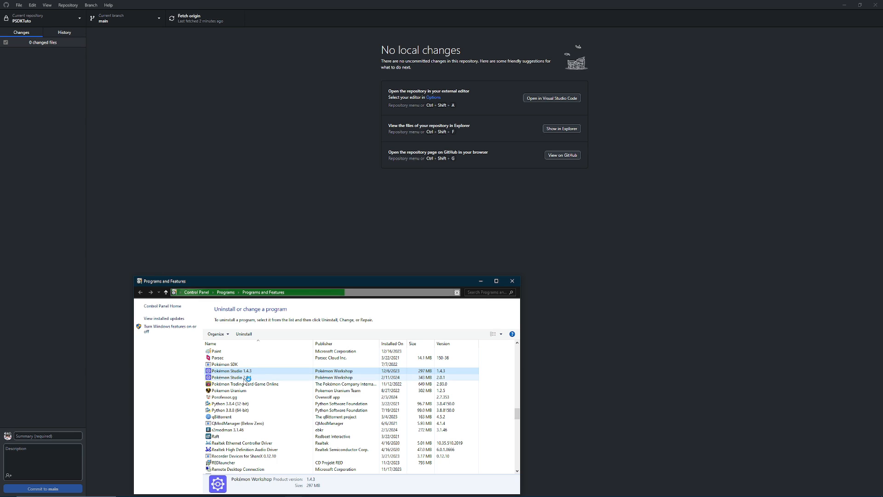
{"action": "left_click", "coordinate": [511, 280]}
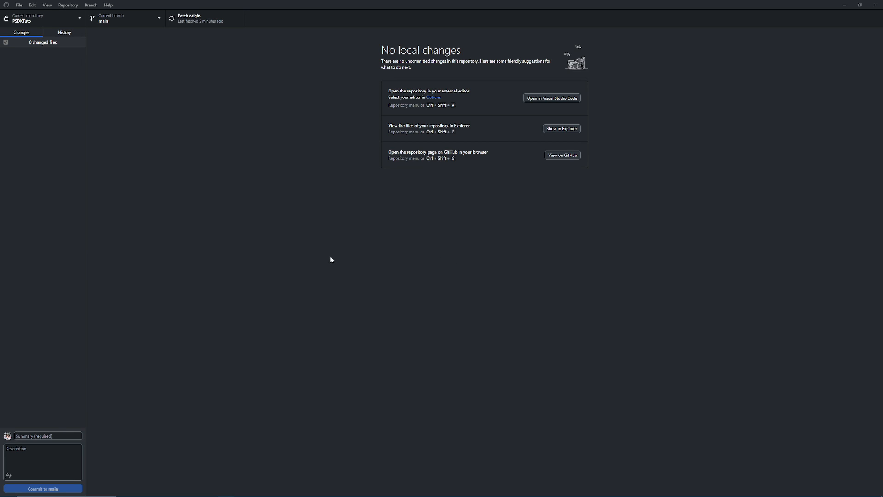
{"action": "mouse_move", "coordinate": [331, 259]}
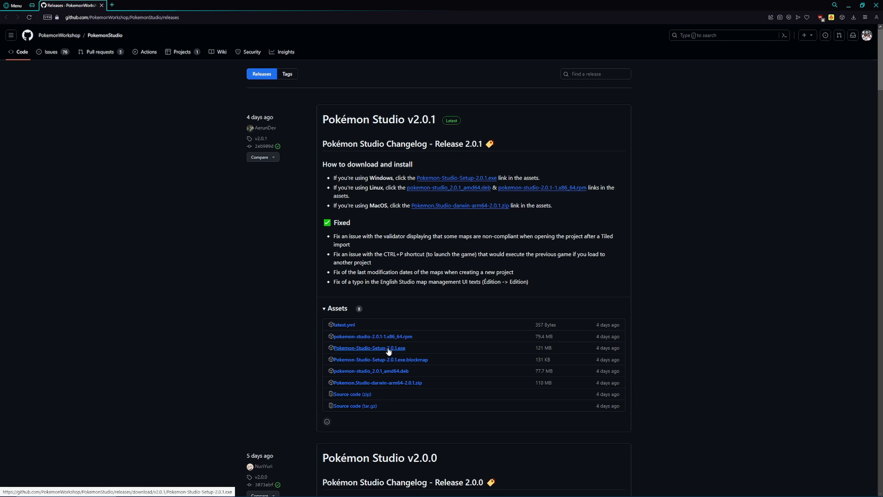
Save Pokemon-Studio-Setup-2.0.1.exe from the GitHub release assets into Downloads.
{"action": "left_click", "coordinate": [368, 348]}
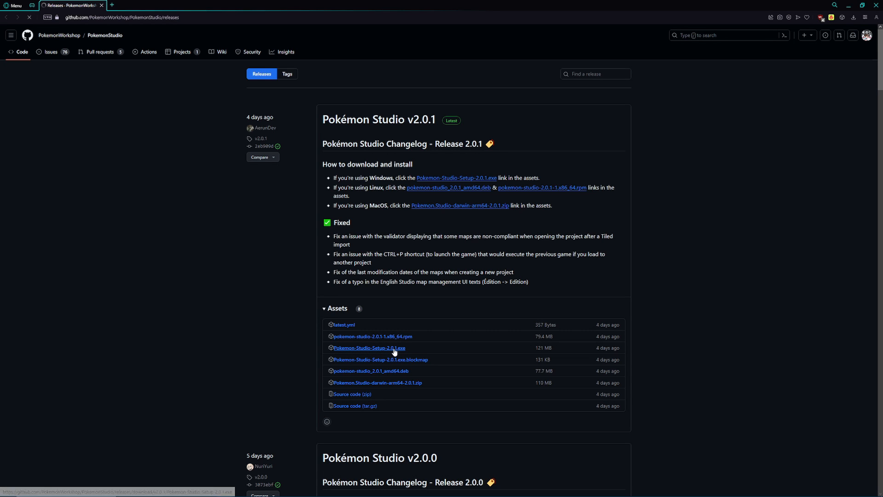
{"action": "left_click", "coordinate": [368, 348]}
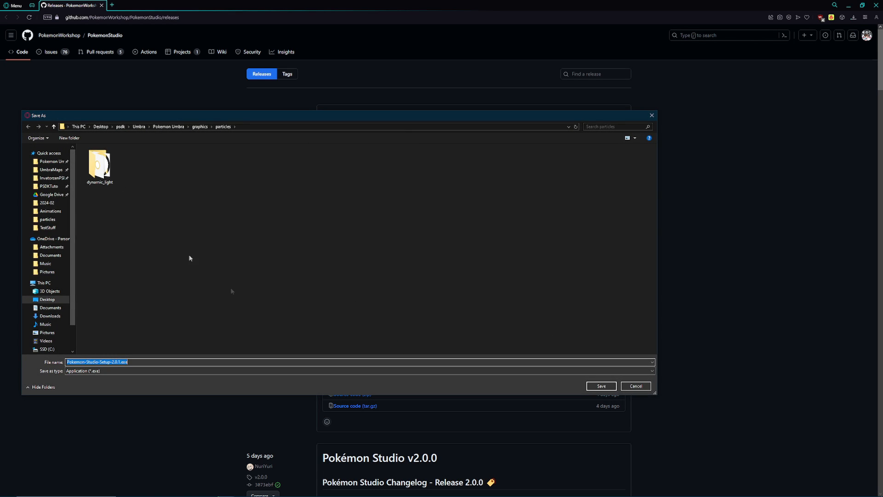
{"action": "left_click", "coordinate": [49, 315]}
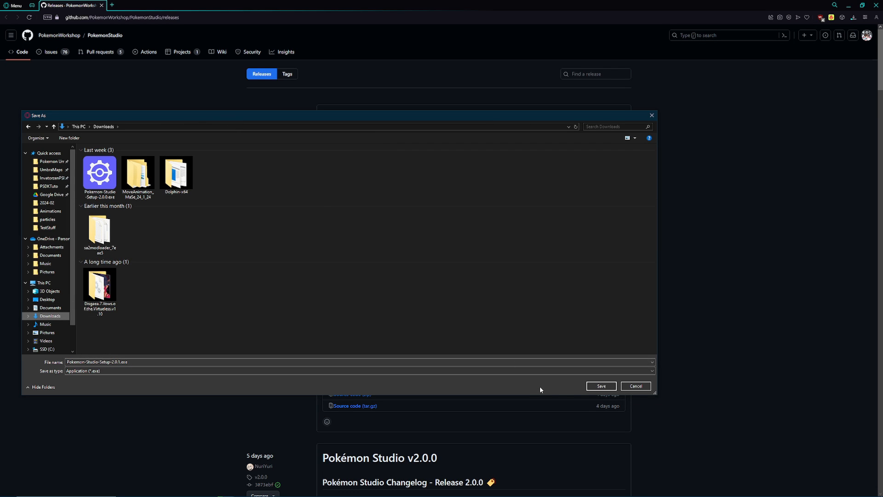
{"action": "left_click", "coordinate": [600, 385]}
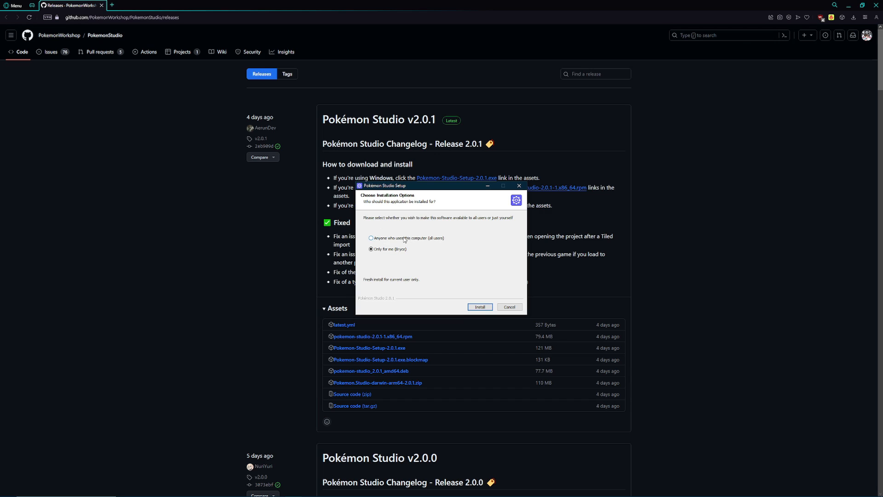
Install Pokémon Studio 2.0.1 'Only for me' and finish with 'Run Pokémon Studio' checked.
{"action": "left_click", "coordinate": [370, 237]}
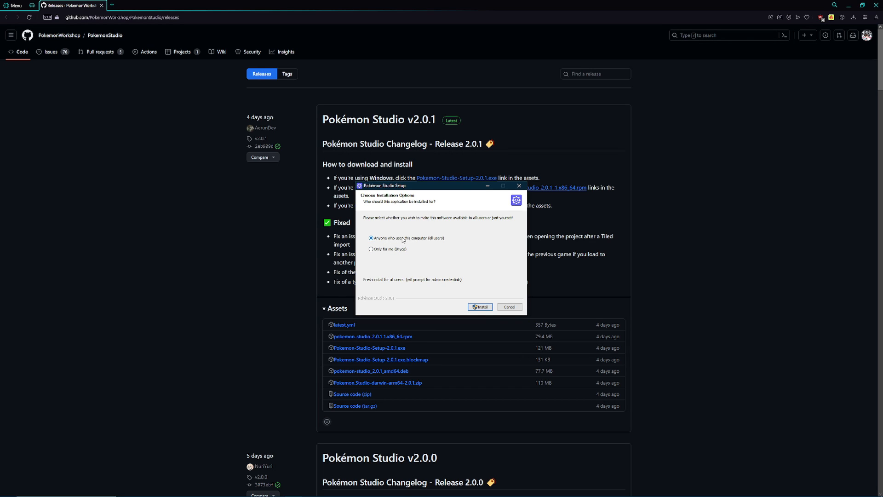
{"action": "mouse_move", "coordinate": [402, 243]}
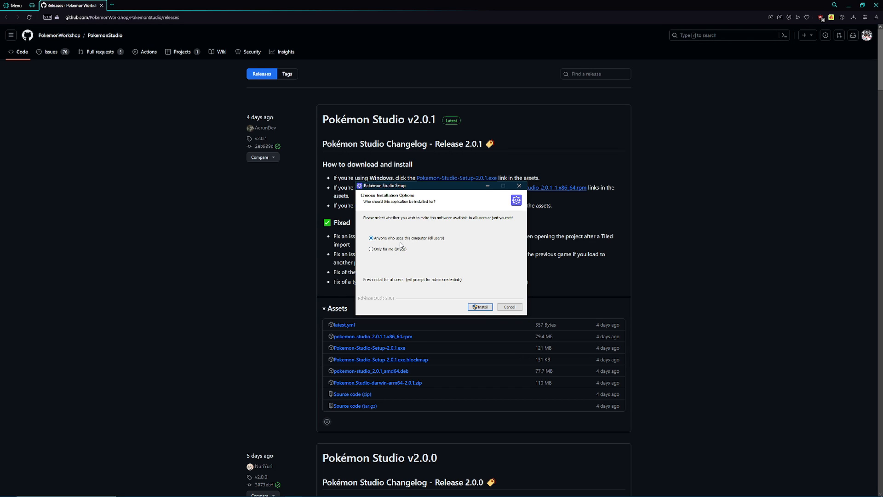
{"action": "left_click", "coordinate": [371, 250]}
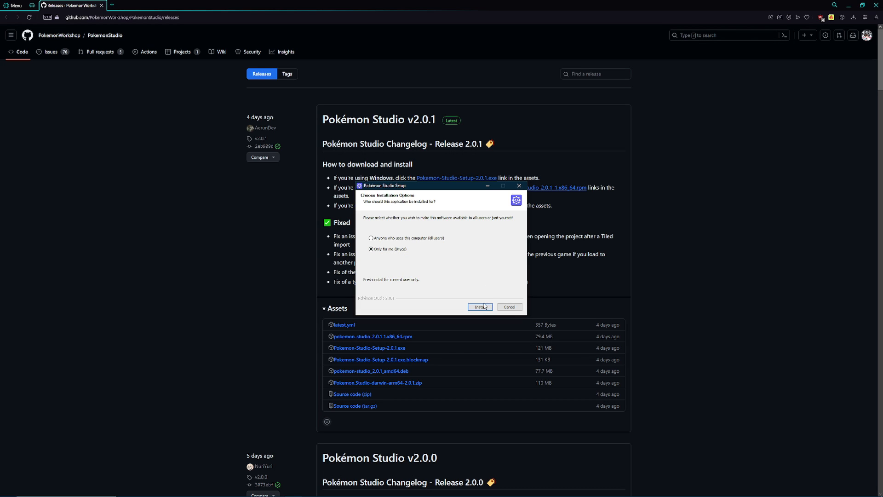
{"action": "left_click", "coordinate": [480, 307]}
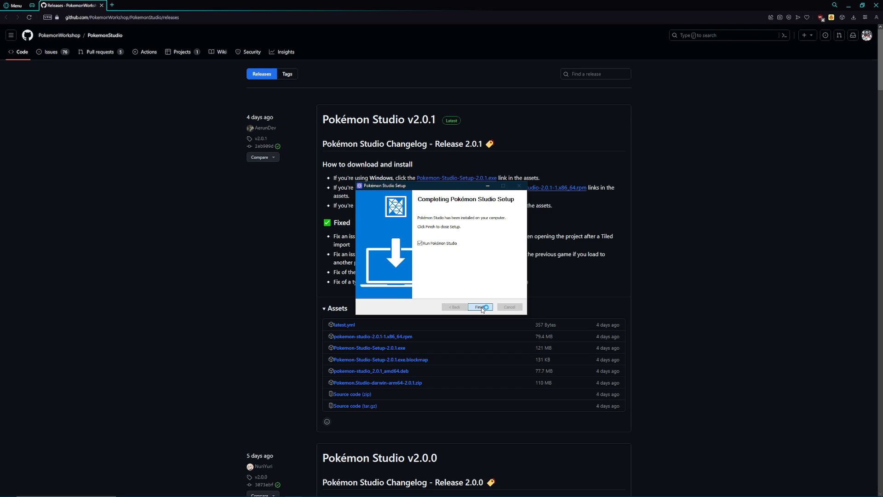
{"action": "left_click", "coordinate": [479, 307]}
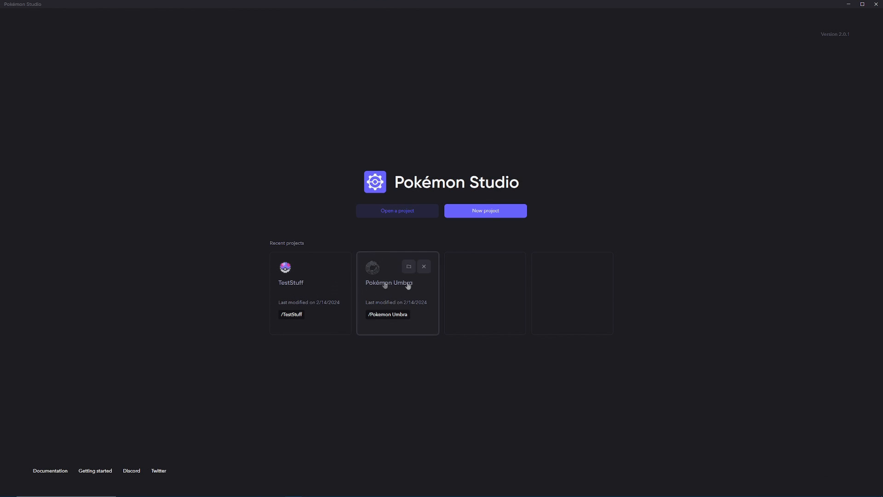
{"action": "mouse_move", "coordinate": [420, 285]}
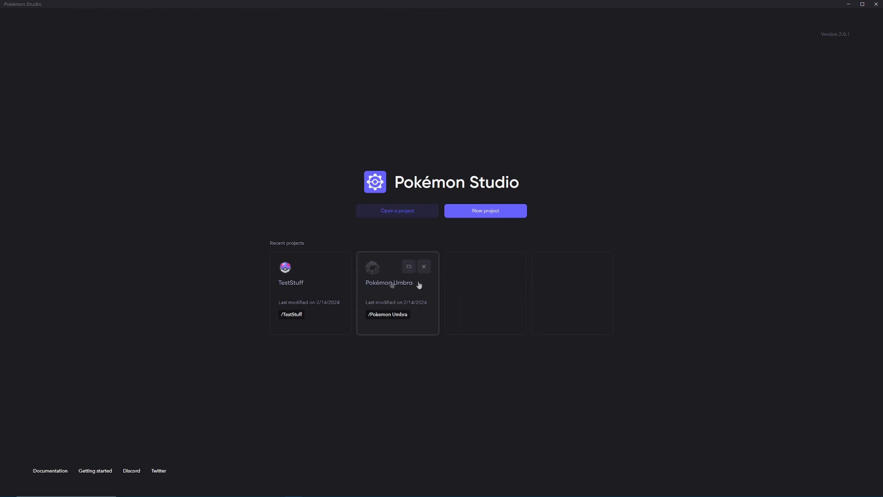
{"action": "mouse_move", "coordinate": [487, 275]}
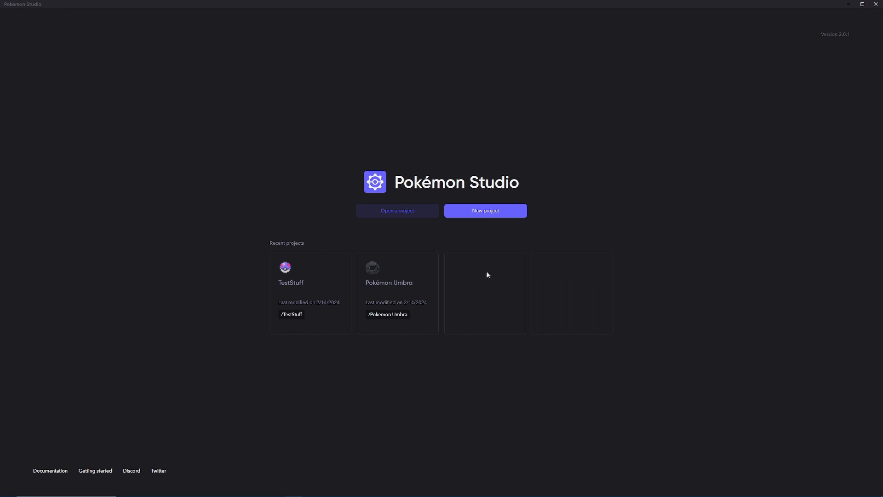
{"action": "mouse_move", "coordinate": [285, 147]}
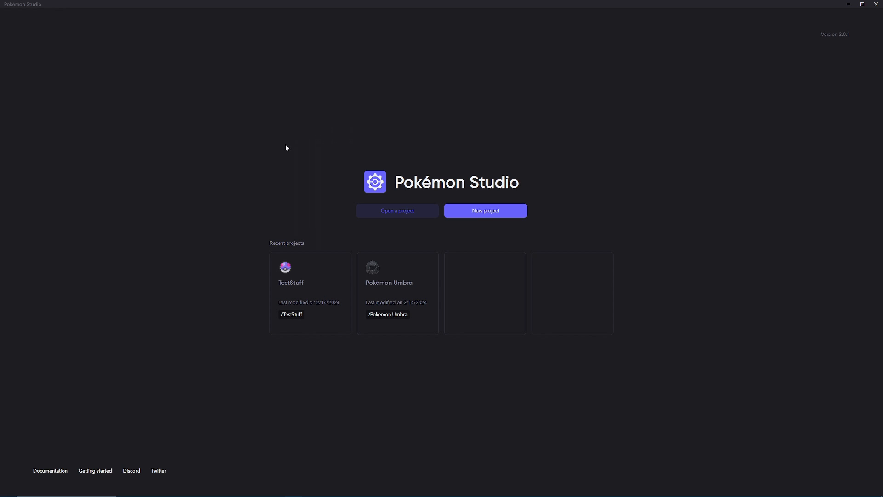
{"action": "mouse_move", "coordinate": [851, 34]}
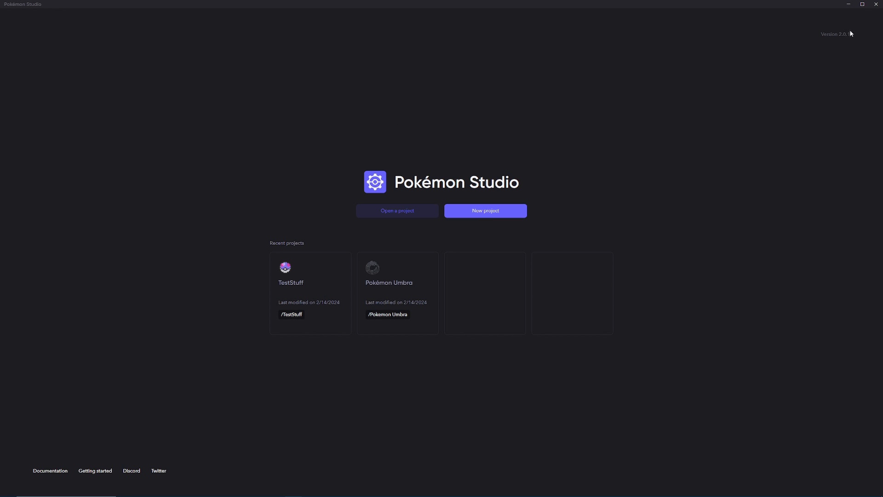
{"action": "mouse_move", "coordinate": [814, 99]}
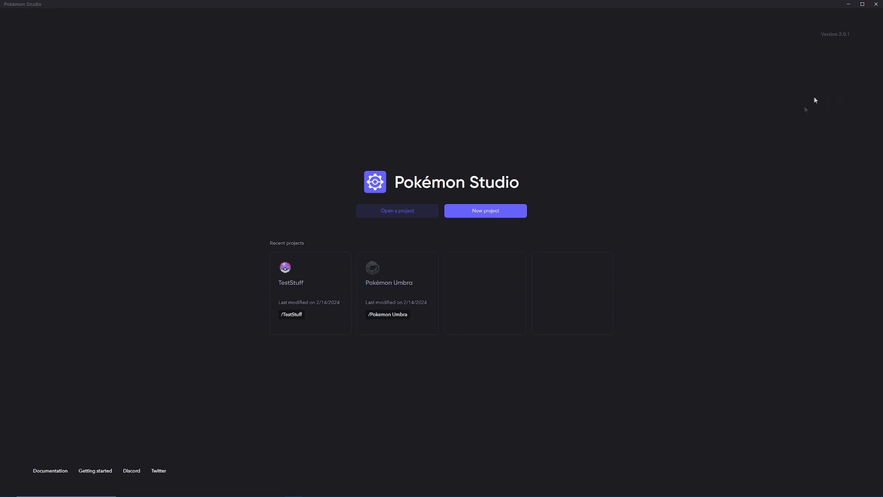
{"action": "mouse_move", "coordinate": [394, 355]}
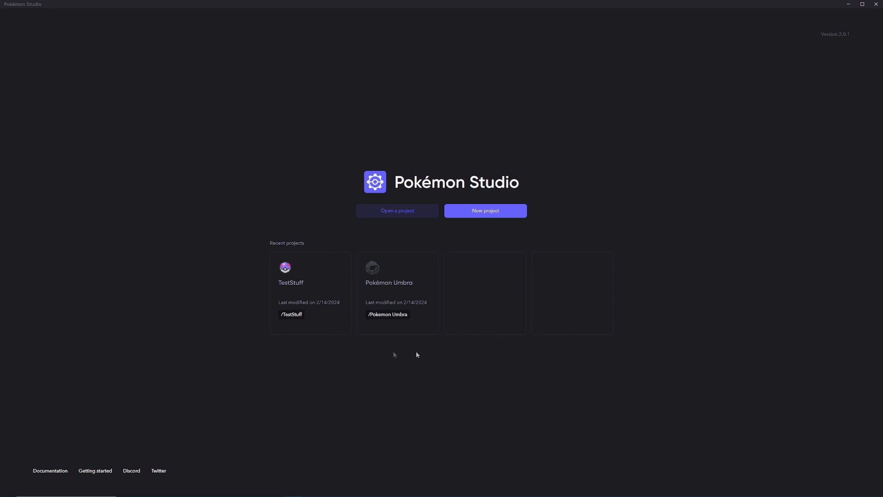
{"action": "mouse_move", "coordinate": [388, 293]}
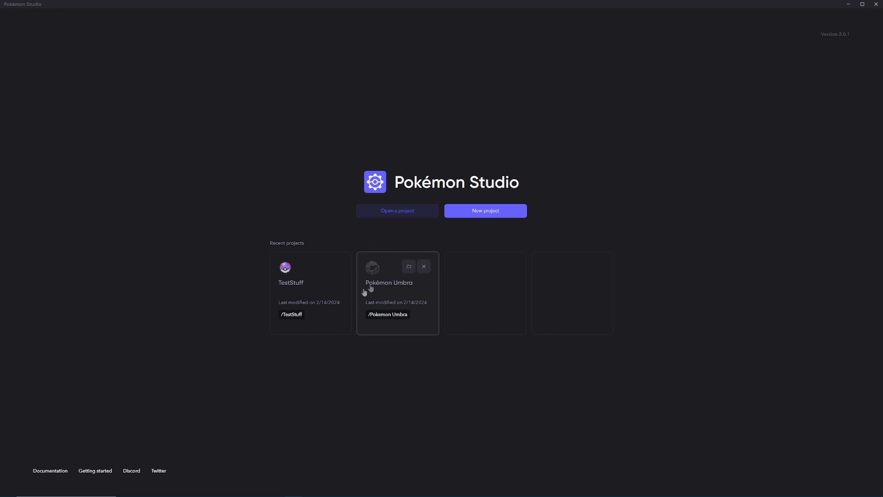
{"action": "mouse_move", "coordinate": [836, 39]}
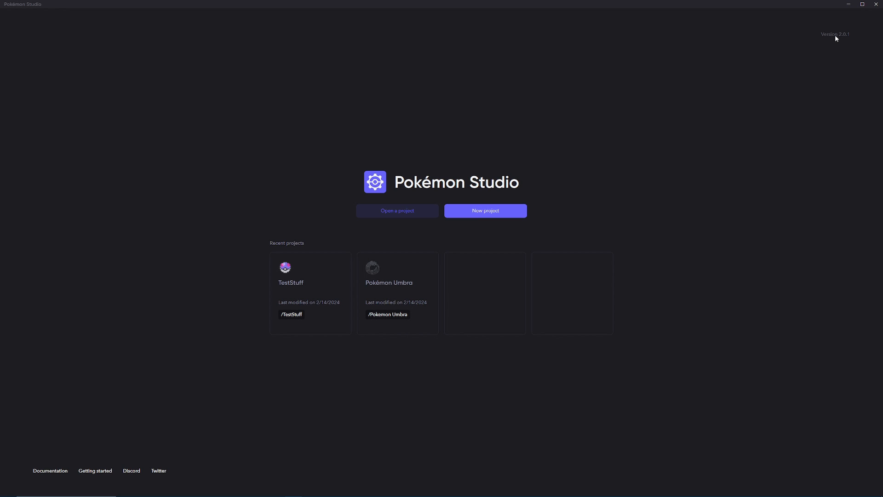
{"action": "mouse_move", "coordinate": [849, 40]}
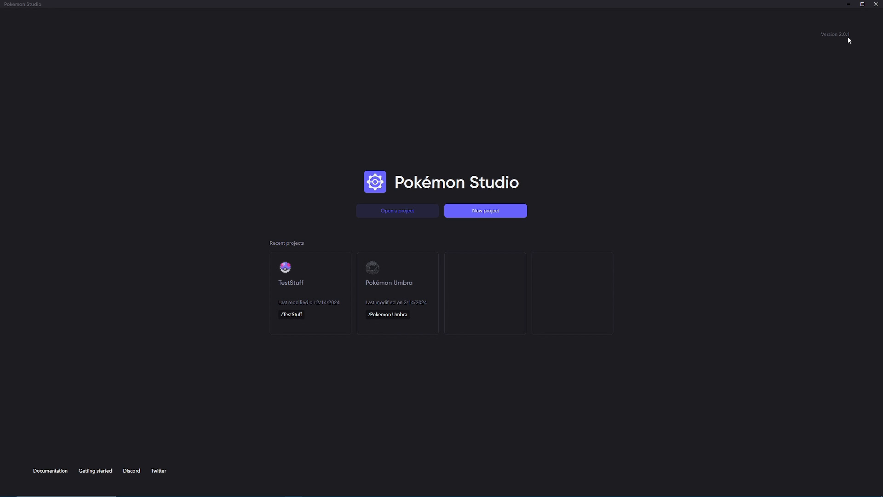
{"action": "mouse_move", "coordinate": [301, 295]}
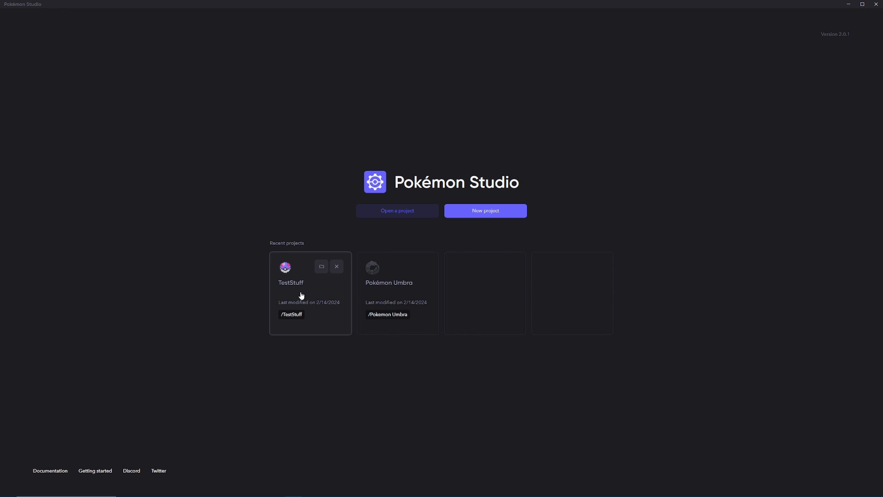
{"action": "mouse_move", "coordinate": [628, 58]}
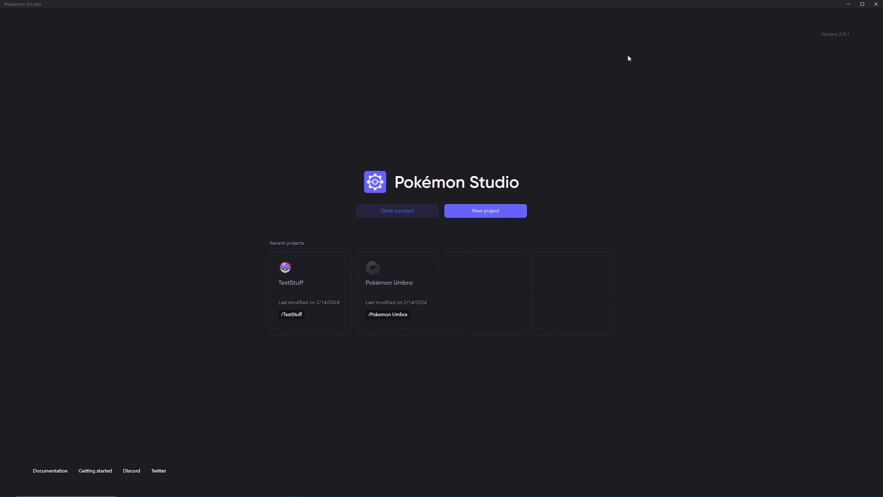
{"action": "mouse_move", "coordinate": [840, 8]}
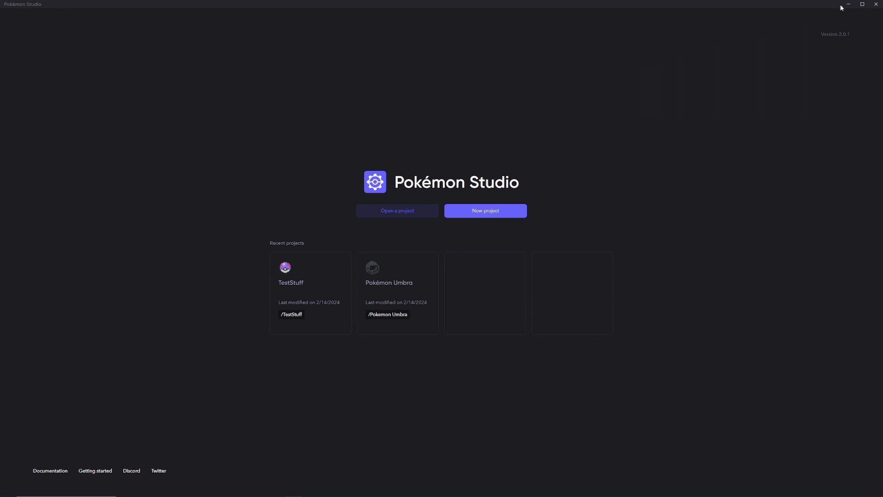
{"action": "mouse_move", "coordinate": [876, 20]}
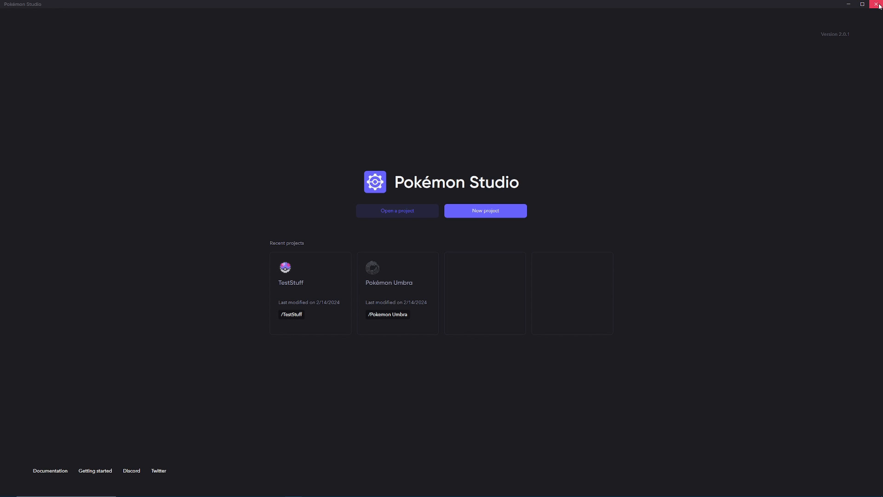
{"action": "mouse_move", "coordinate": [749, 52]}
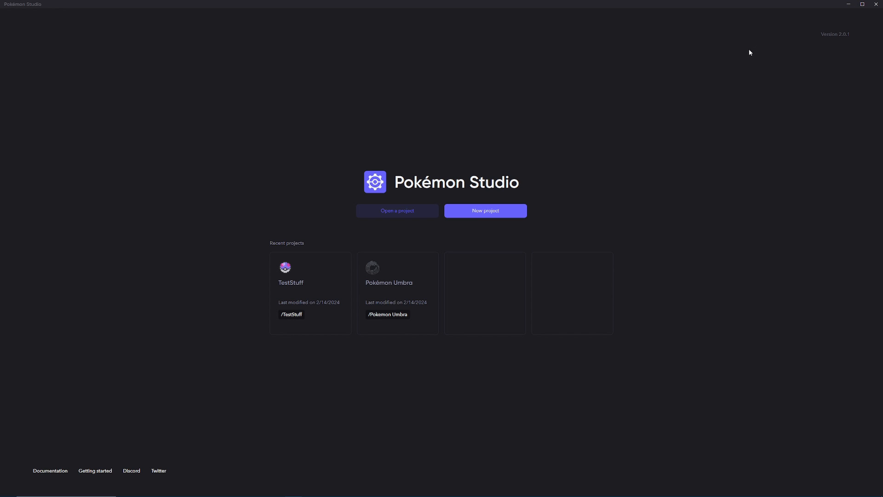
{"action": "mouse_move", "coordinate": [875, 16]}
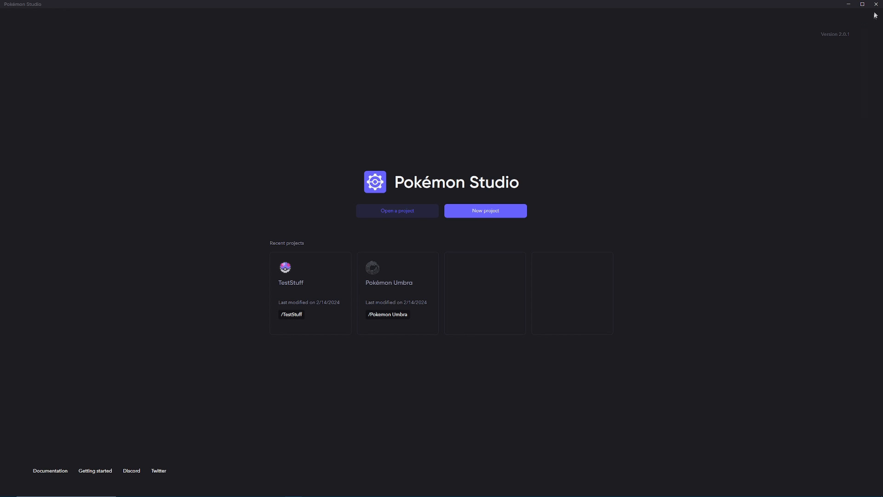
{"action": "mouse_move", "coordinate": [244, 139]}
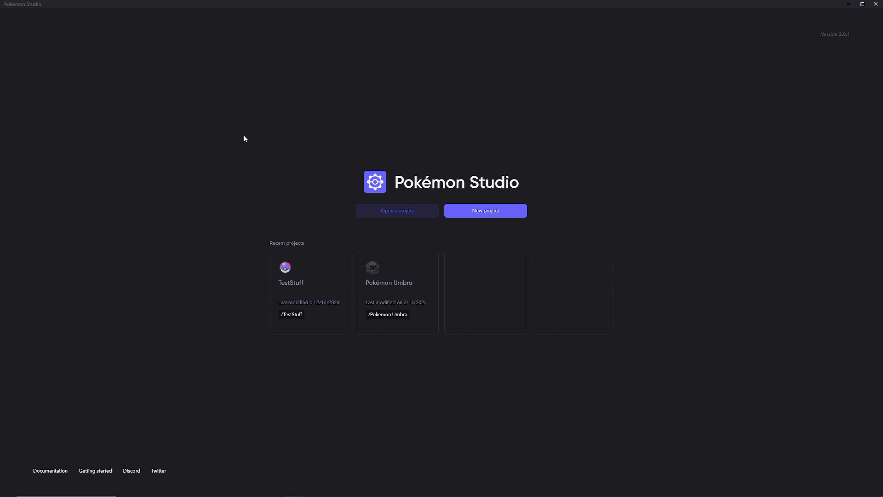
{"action": "mouse_move", "coordinate": [839, 27]}
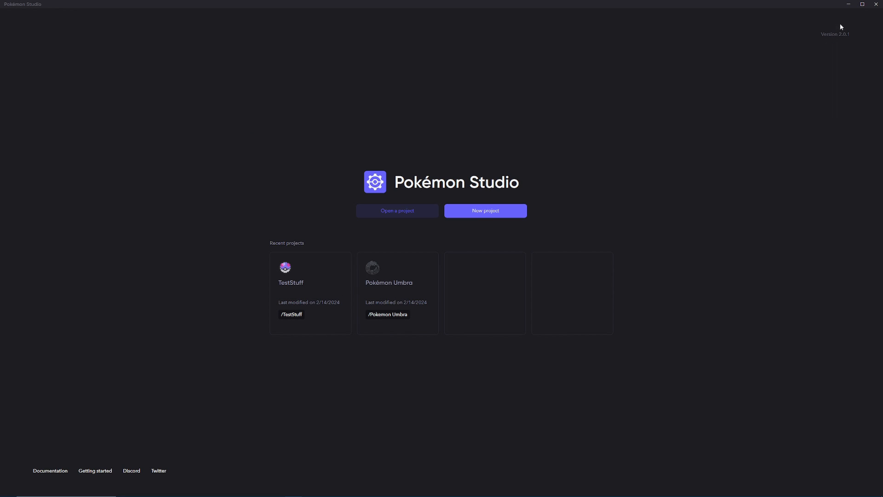
{"action": "mouse_move", "coordinate": [840, 37]}
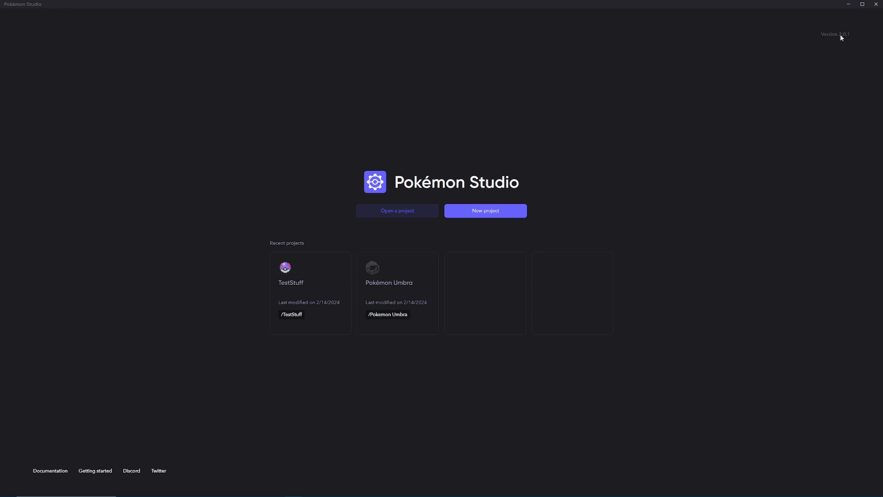
{"action": "mouse_move", "coordinate": [406, 106]}
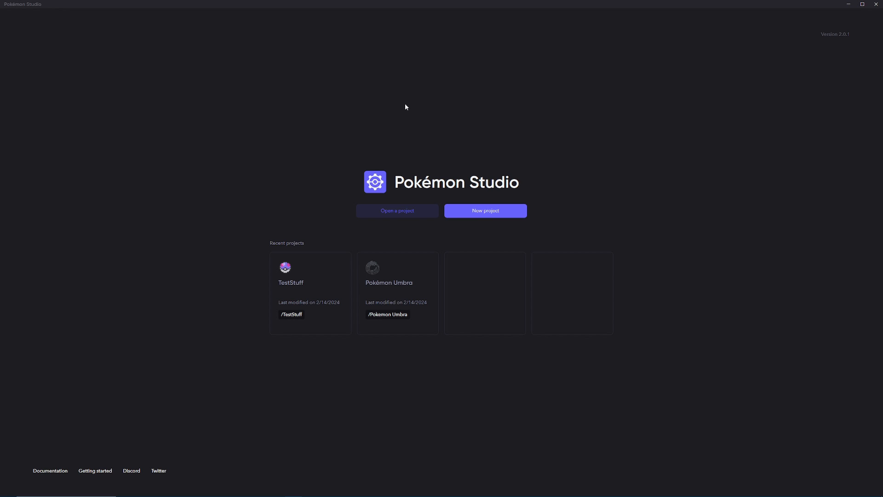
{"action": "mouse_move", "coordinate": [422, 102]}
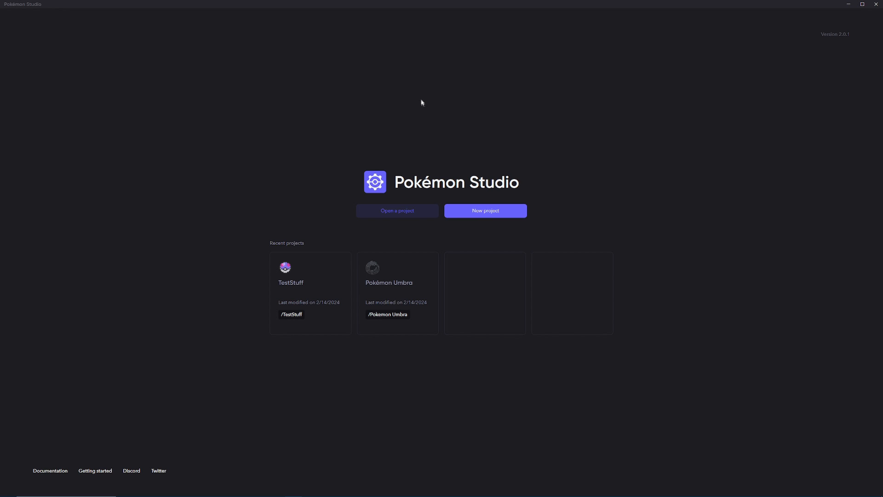
Open project.studio from the PSDKTute folder under Quick access.
{"action": "left_click", "coordinate": [396, 210]}
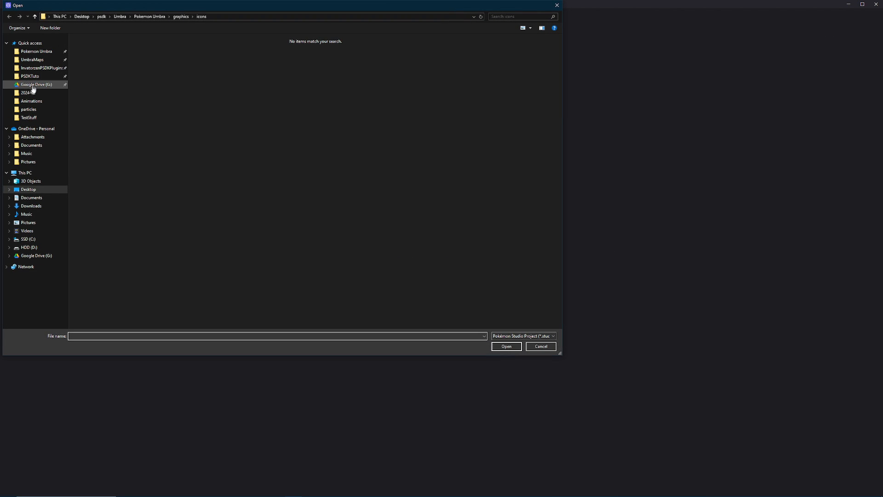
{"action": "left_click", "coordinate": [31, 77]}
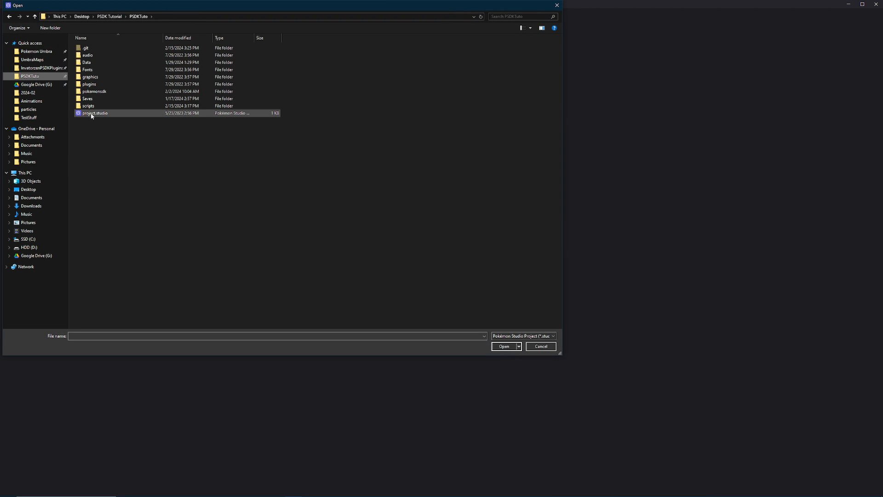
{"action": "double_click", "coordinate": [94, 113]}
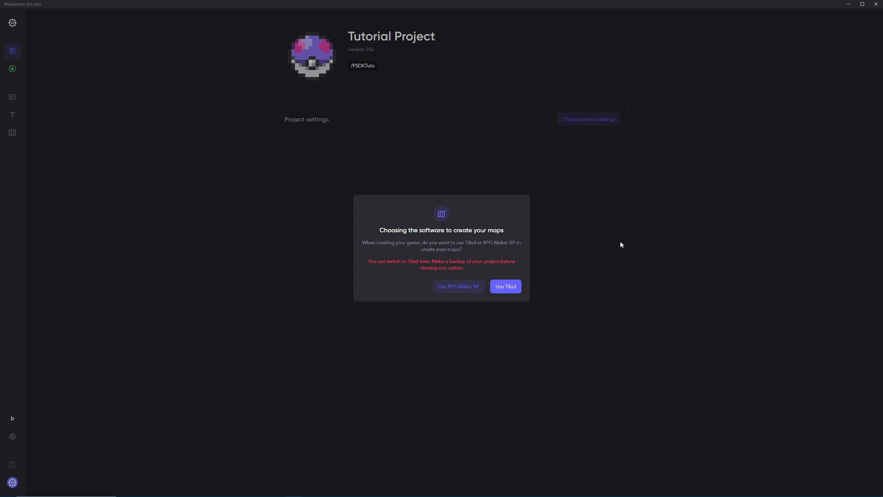
{"action": "mouse_move", "coordinate": [457, 287]}
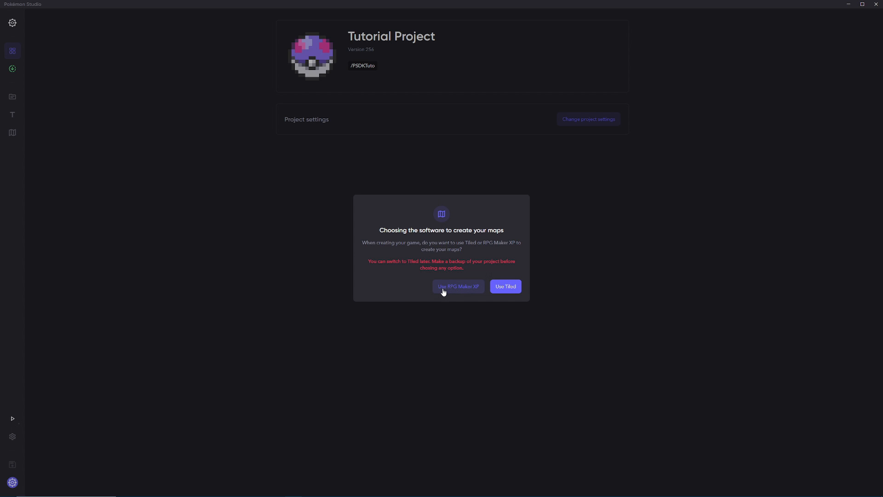
{"action": "mouse_move", "coordinate": [505, 286]}
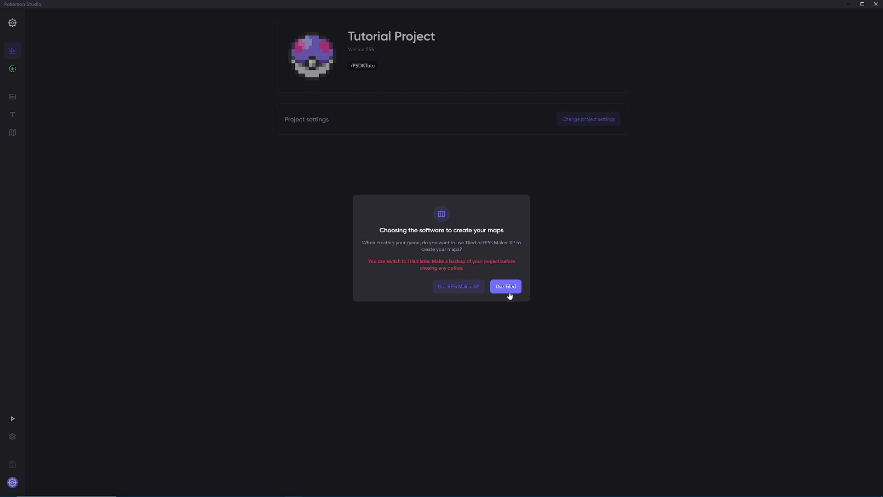
{"action": "mouse_move", "coordinate": [505, 287]}
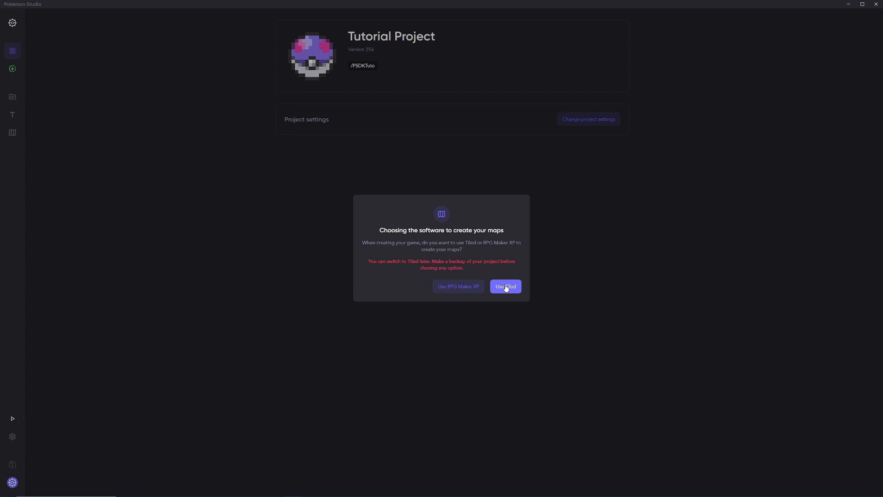
{"action": "mouse_move", "coordinate": [458, 289]}
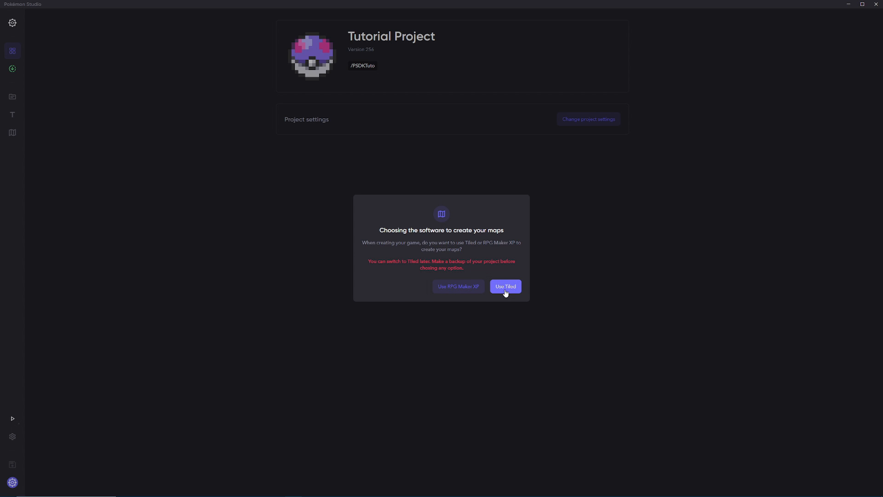
{"action": "mouse_move", "coordinate": [467, 258]}
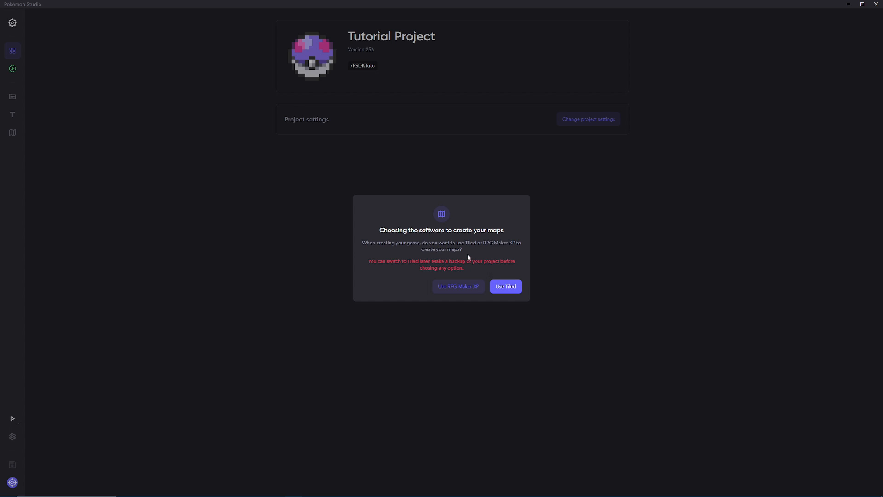
{"action": "mouse_move", "coordinate": [451, 257]}
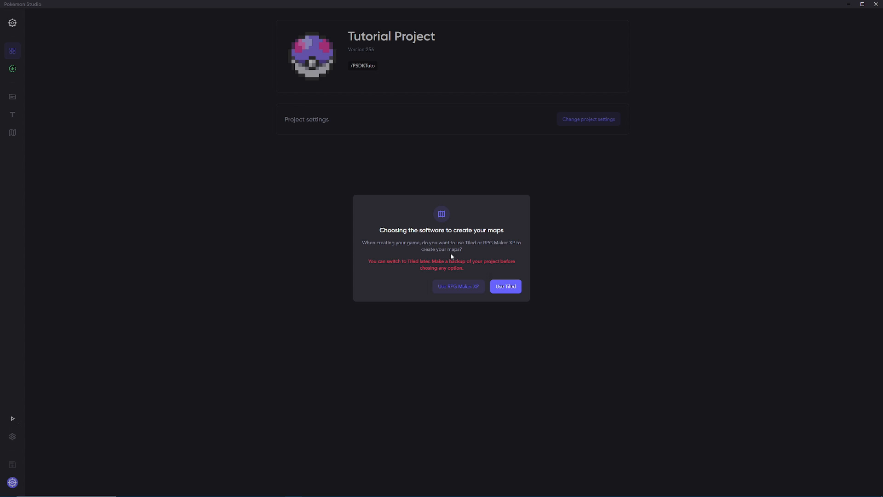
{"action": "mouse_move", "coordinate": [459, 287]}
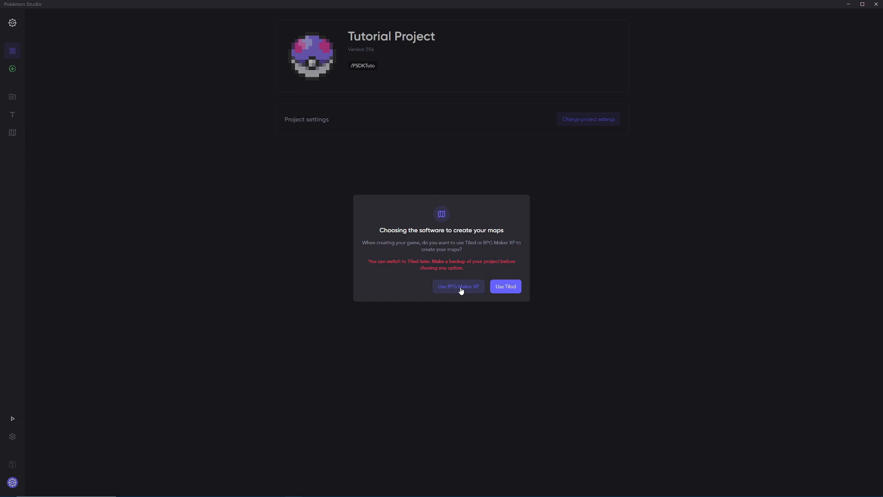
{"action": "mouse_move", "coordinate": [473, 278]}
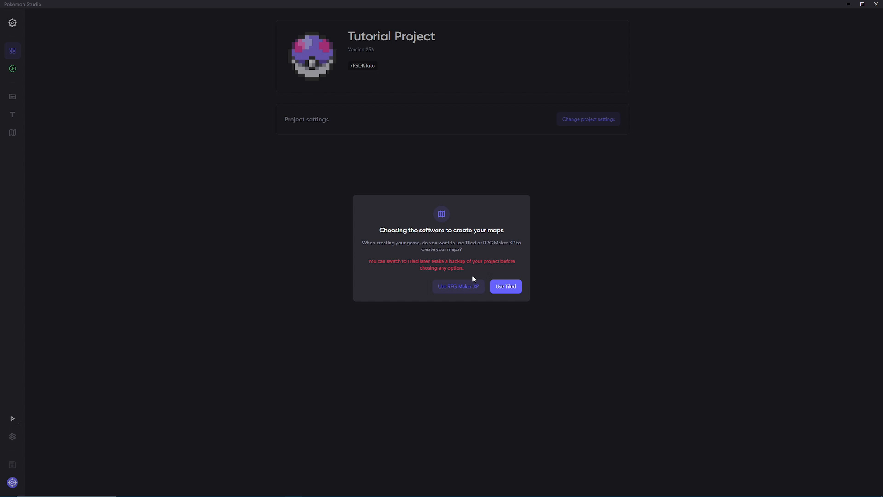
{"action": "mouse_move", "coordinate": [458, 289]}
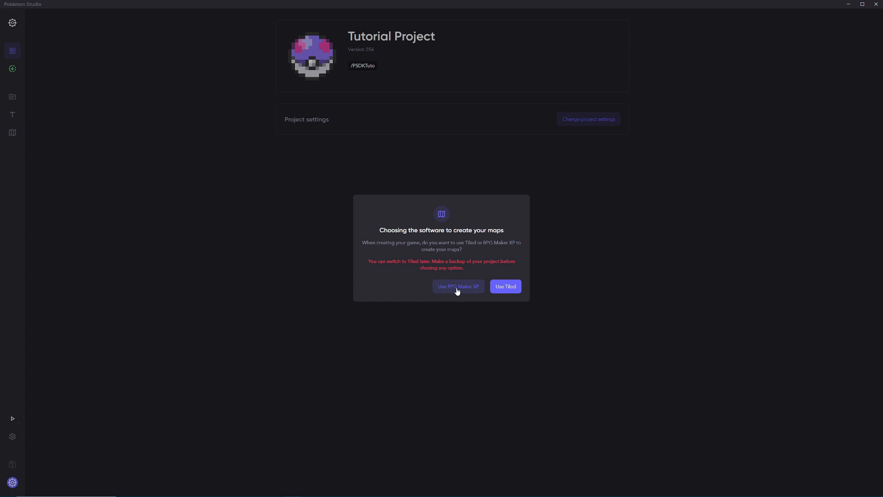
Answer the map-software dialog with 'Use RPG Maker XP' for Tutorial Project.
{"action": "left_click", "coordinate": [458, 286]}
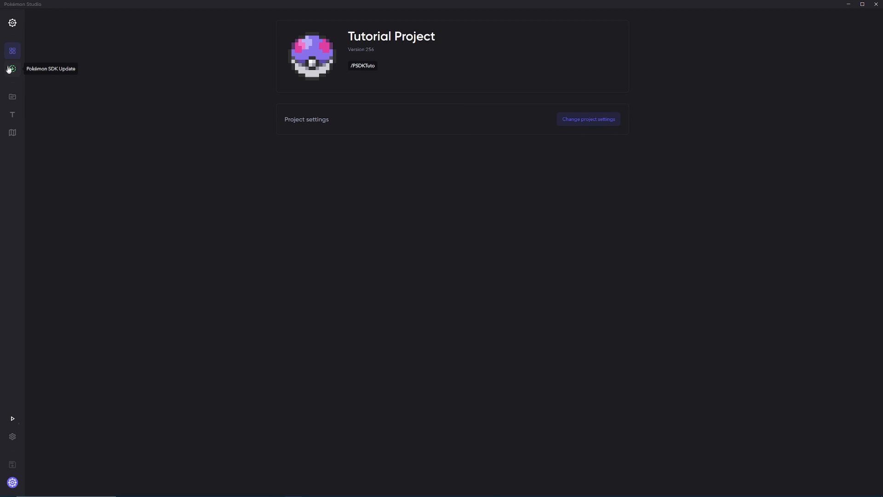
Update the Pokémon SDK, review the Abilities data, then launch a test run of the game.
{"action": "left_click", "coordinate": [12, 68]}
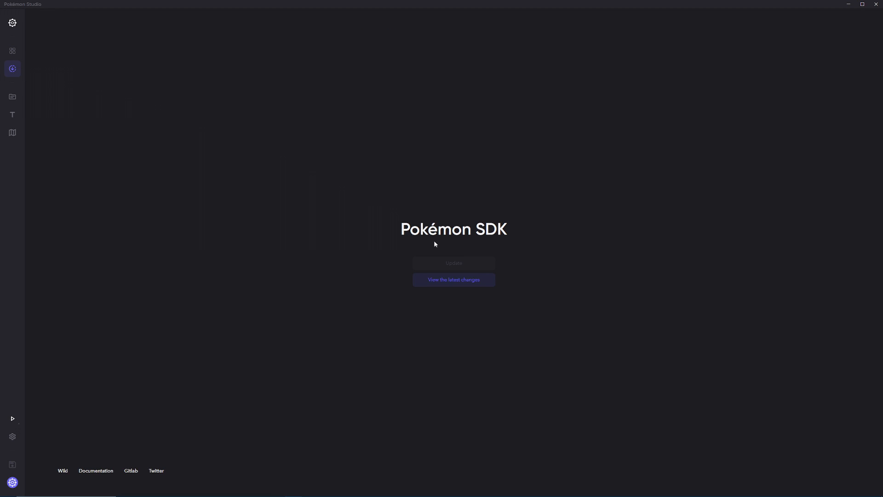
{"action": "left_click", "coordinate": [11, 97]}
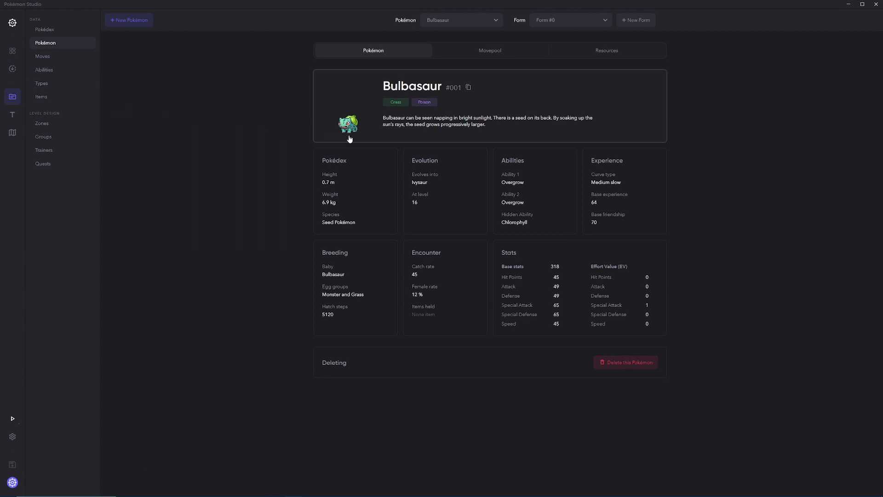
{"action": "left_click", "coordinate": [45, 69]}
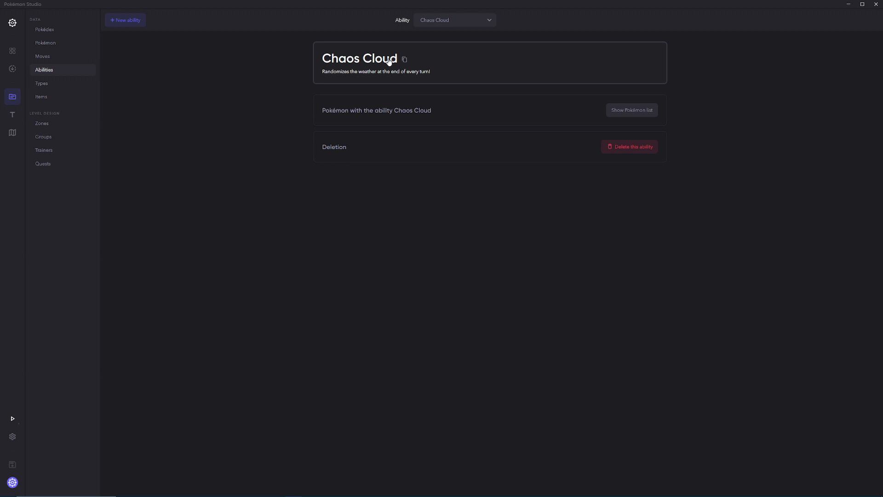
{"action": "mouse_move", "coordinate": [399, 46]}
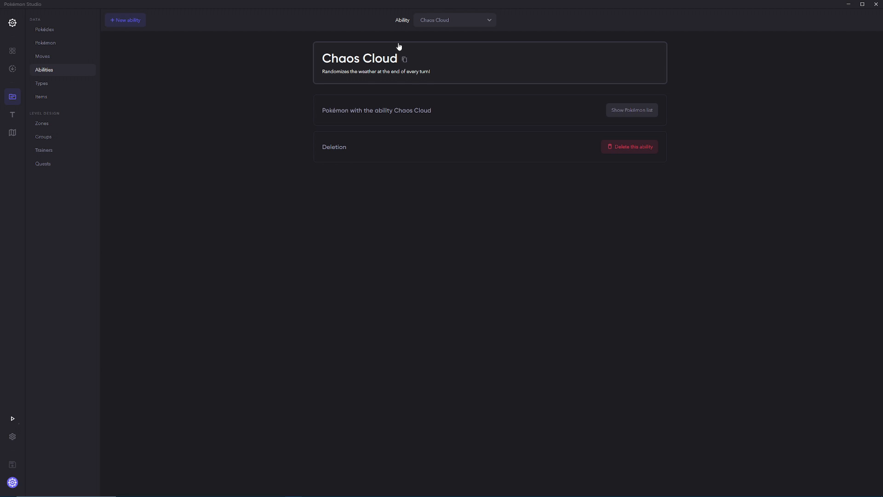
{"action": "mouse_move", "coordinate": [12, 115]}
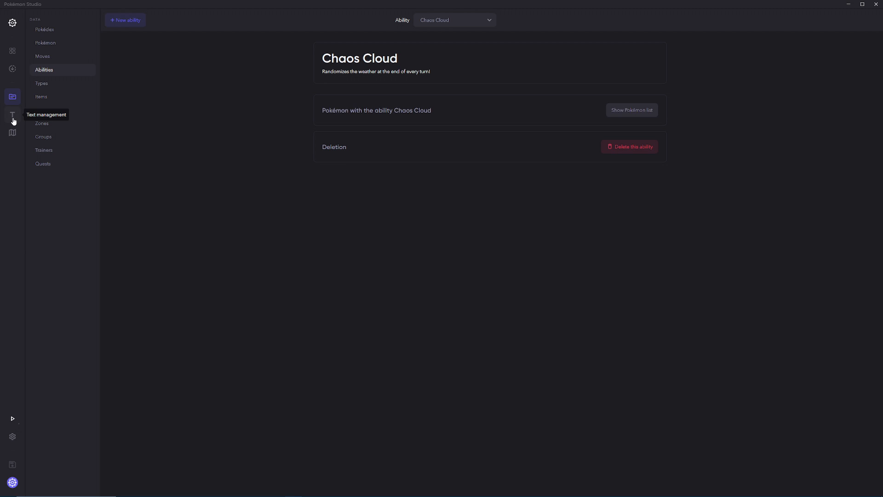
{"action": "mouse_move", "coordinate": [12, 423]}
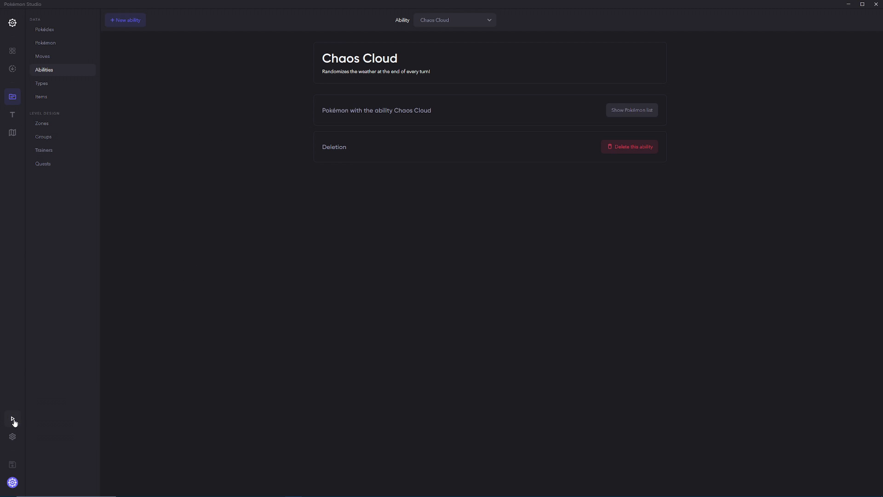
{"action": "left_click", "coordinate": [12, 417]}
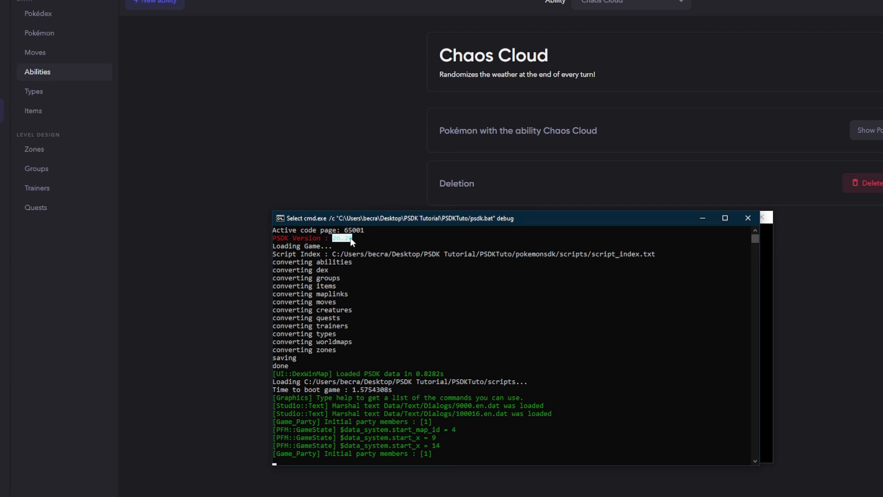
{"action": "mouse_move", "coordinate": [747, 218]}
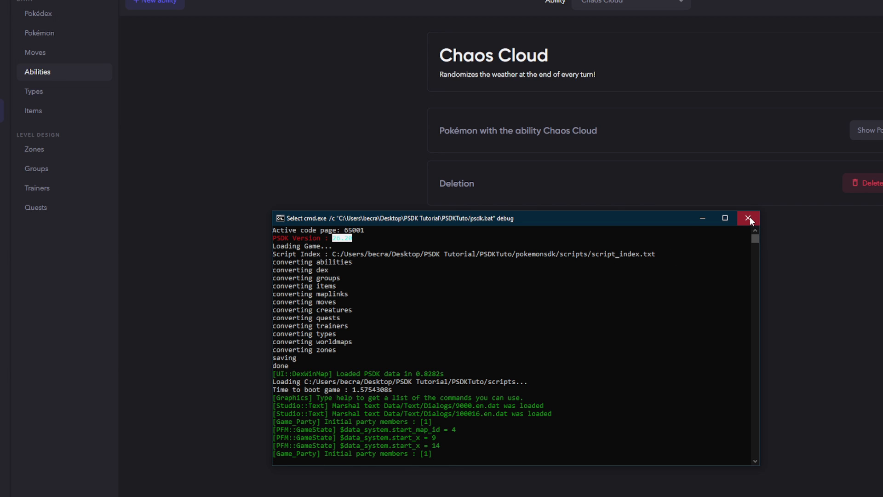
Close the game's debug console, leaving the SDK page reporting version 0.0.26.22 up to date.
{"action": "left_click", "coordinate": [748, 218]}
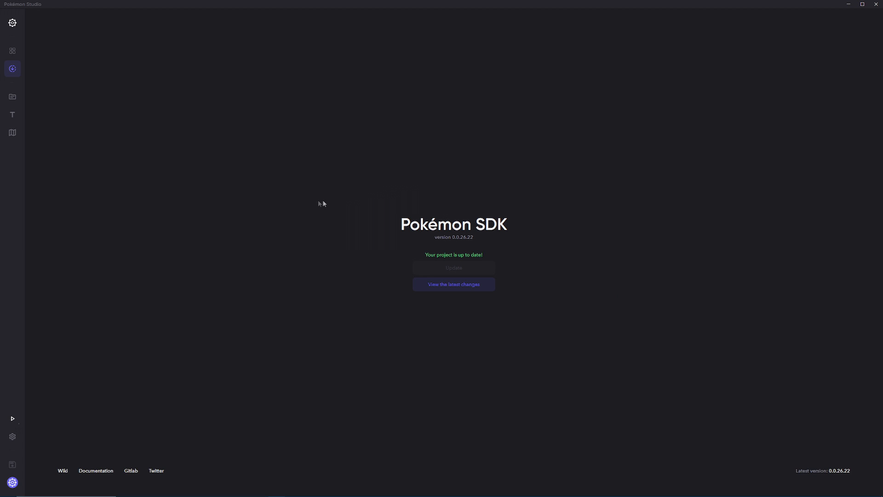
{"action": "mouse_move", "coordinate": [361, 216]}
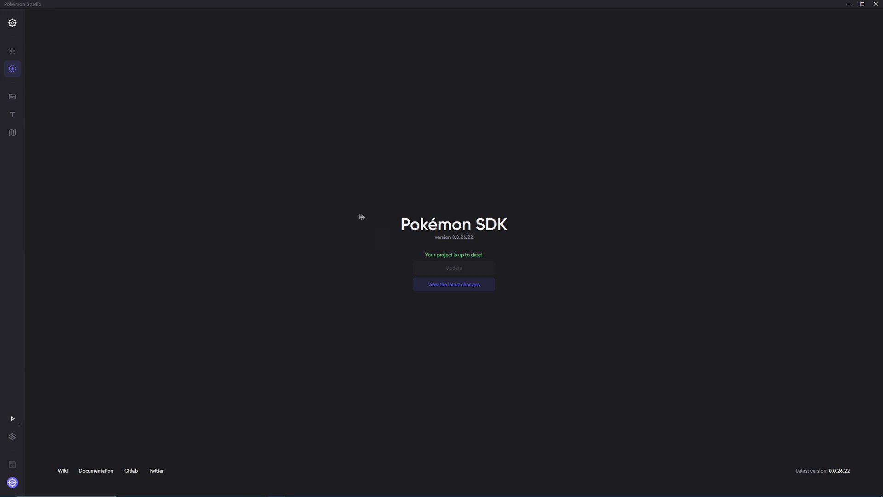
{"action": "mouse_move", "coordinate": [352, 222]}
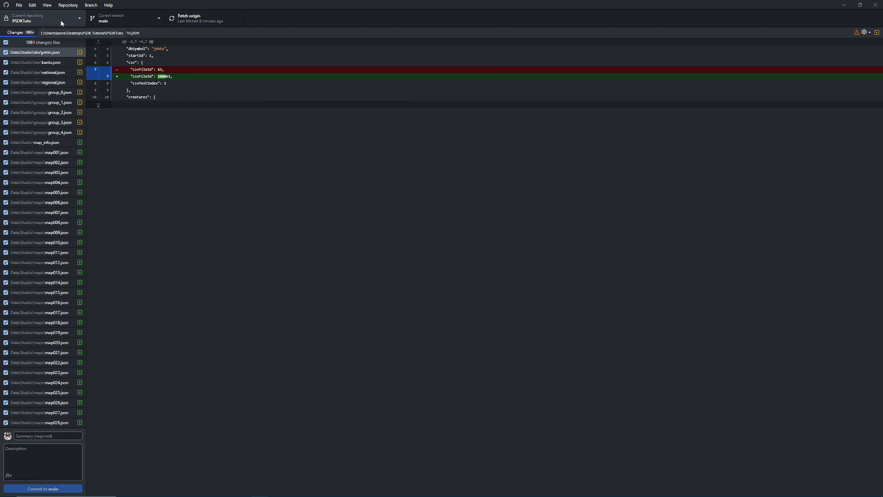
Switch to the PSDKTuto pokemonsdk repository and pull its new commits from origin.
{"action": "left_click", "coordinate": [42, 18]}
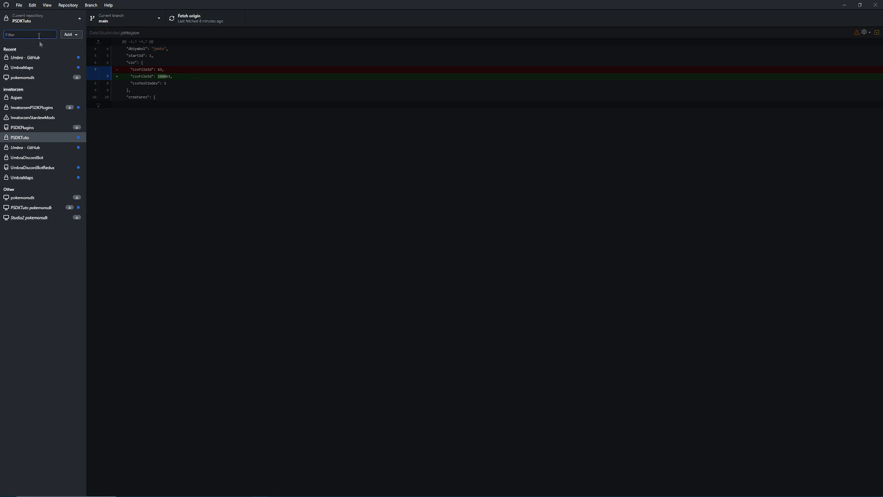
{"action": "mouse_move", "coordinate": [31, 207]}
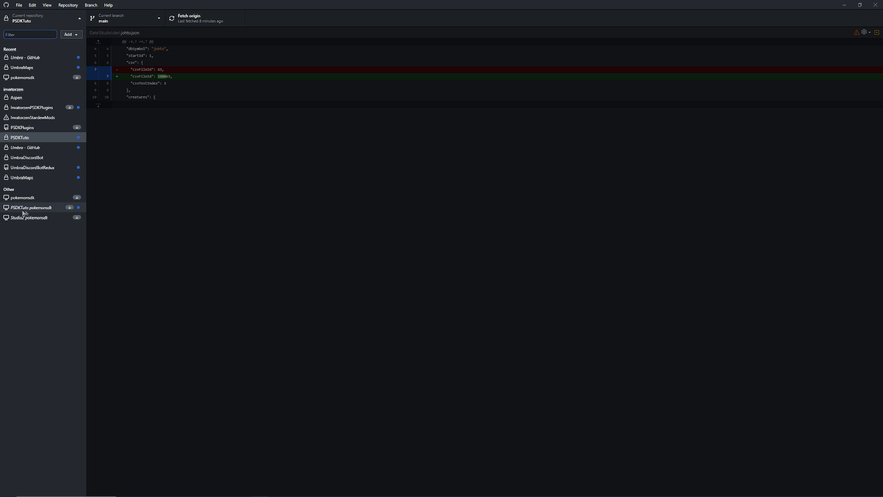
{"action": "left_click", "coordinate": [31, 207]}
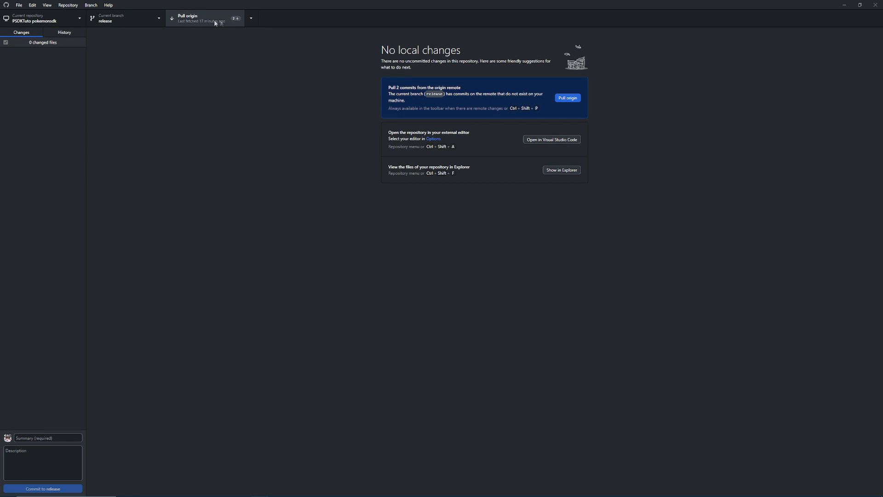
{"action": "left_click", "coordinate": [204, 18]}
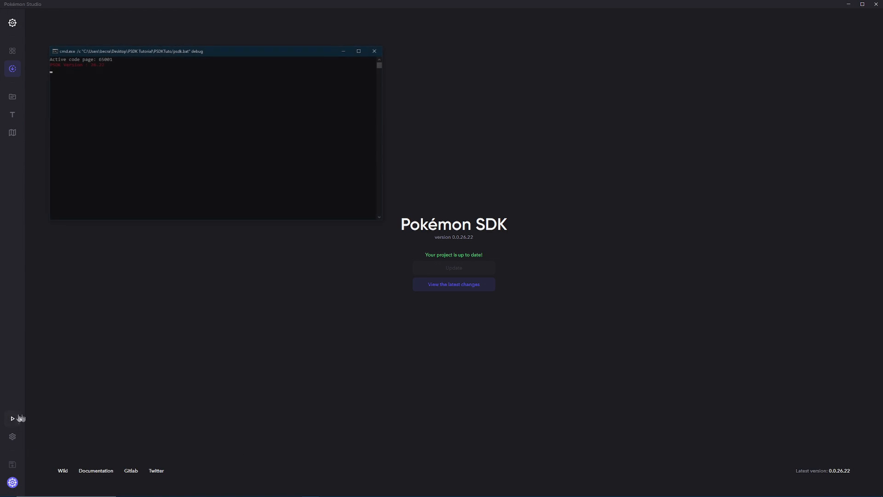
{"action": "left_click", "coordinate": [12, 418]}
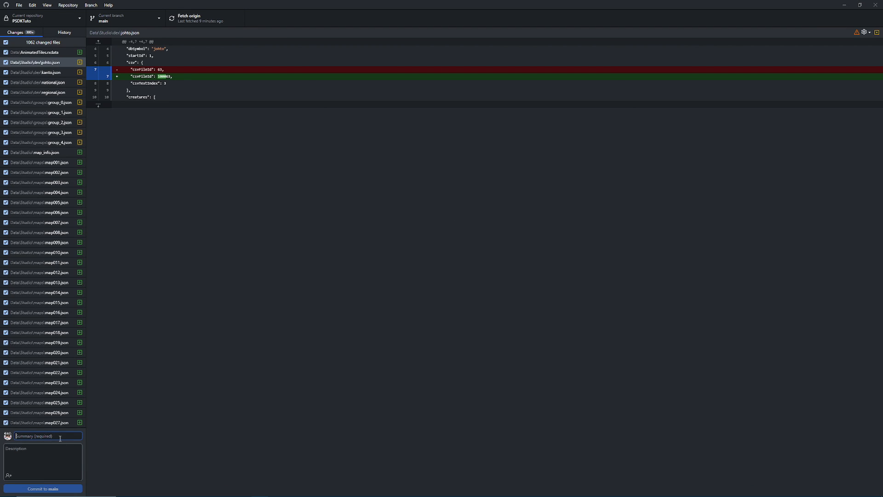
{"action": "mouse_move", "coordinate": [168, 347]}
{"action": "type", "text": "migration to 2.0 c"}
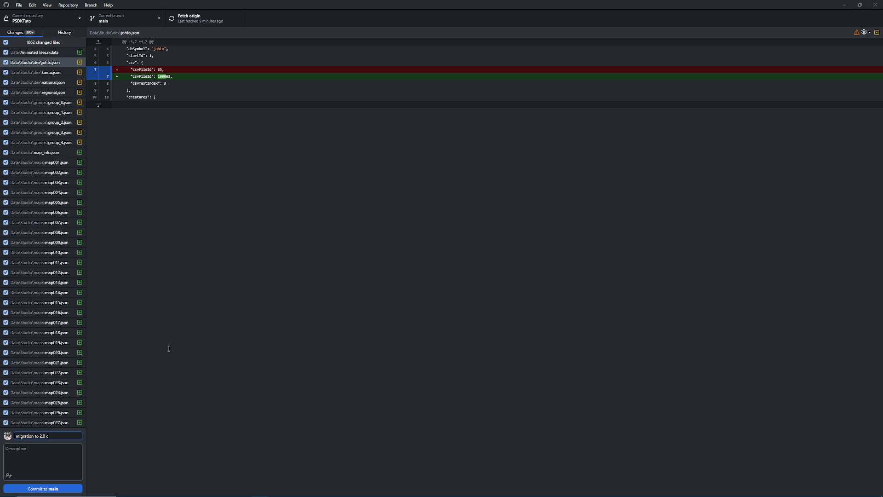
Commit the 1062 changed files as 'migration to 2.0 complete', push to origin, and view it in History.
{"action": "left_click", "coordinate": [42, 488]}
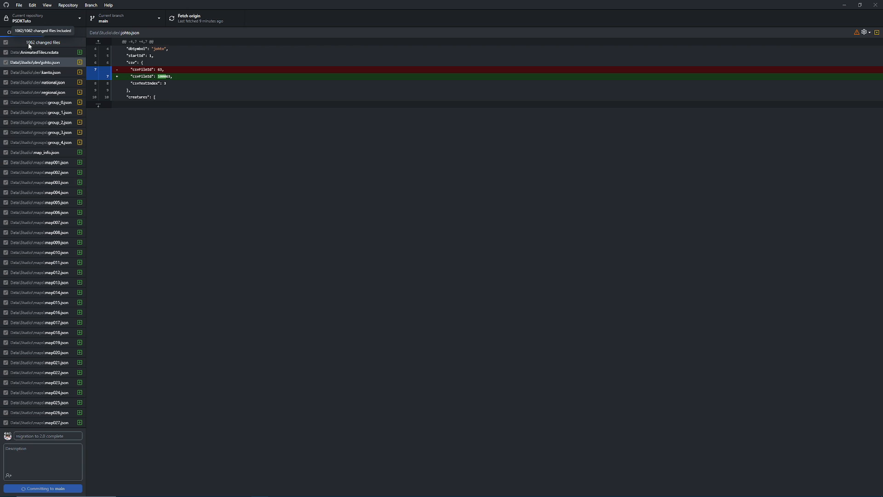
{"action": "left_click", "coordinate": [43, 488]}
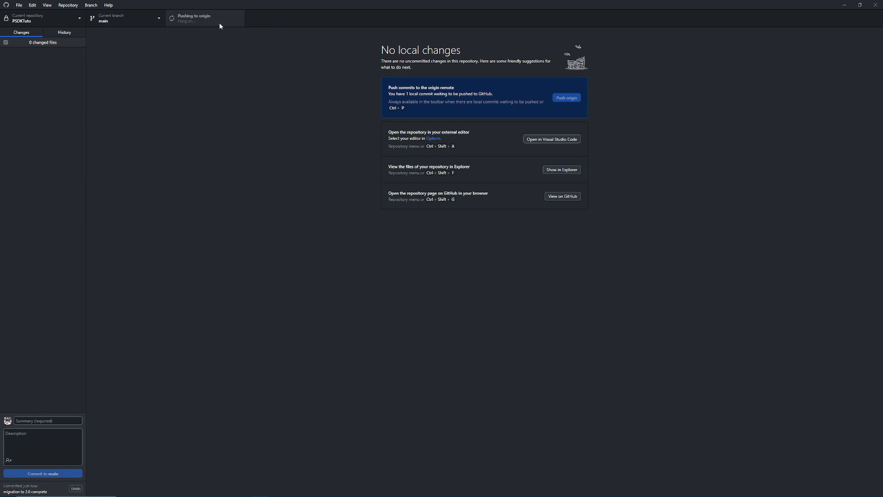
{"action": "left_click", "coordinate": [566, 97]}
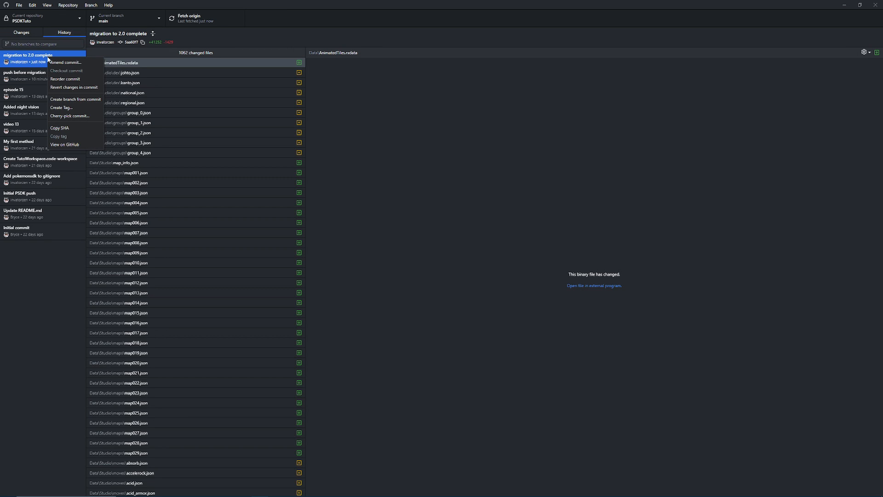
{"action": "mouse_move", "coordinate": [75, 87]}
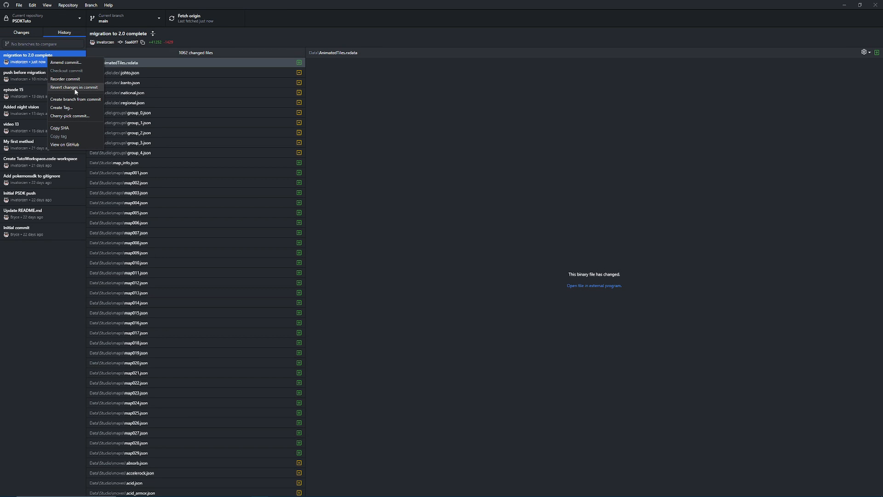